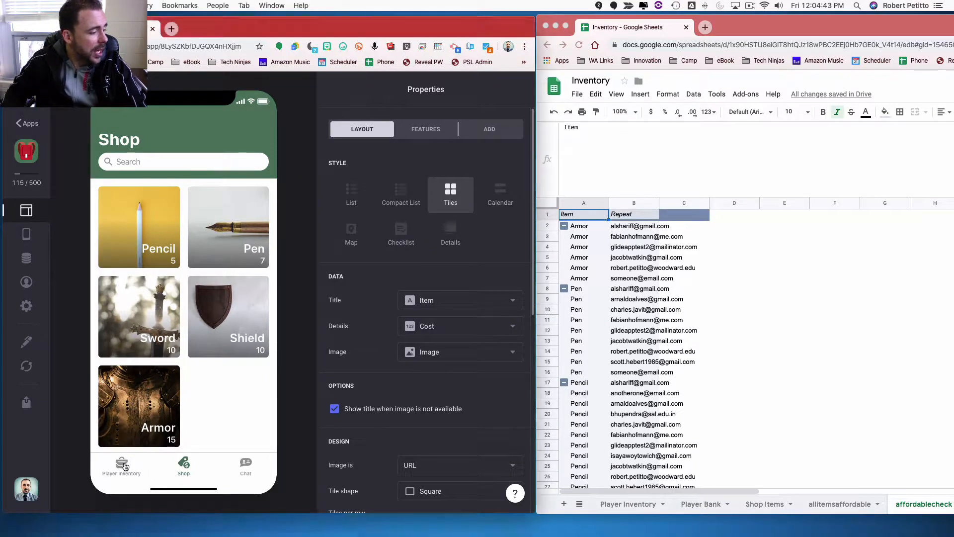
Show the Player Inventory screen with 39 gold, 5 slots left and Shield, Sword, Pen, Pencil owned.
{"action": "left_click", "coordinate": [121, 465]}
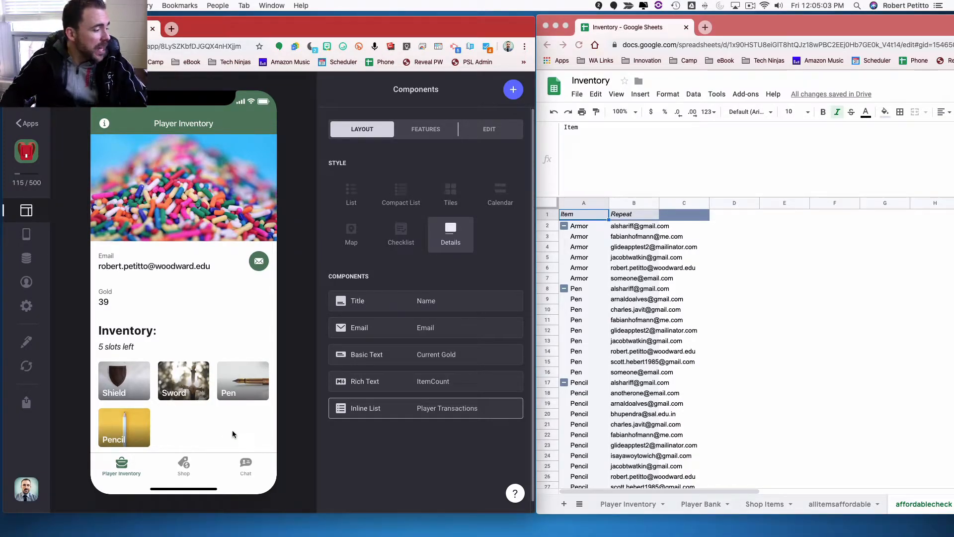
{"action": "left_click", "coordinate": [124, 381]}
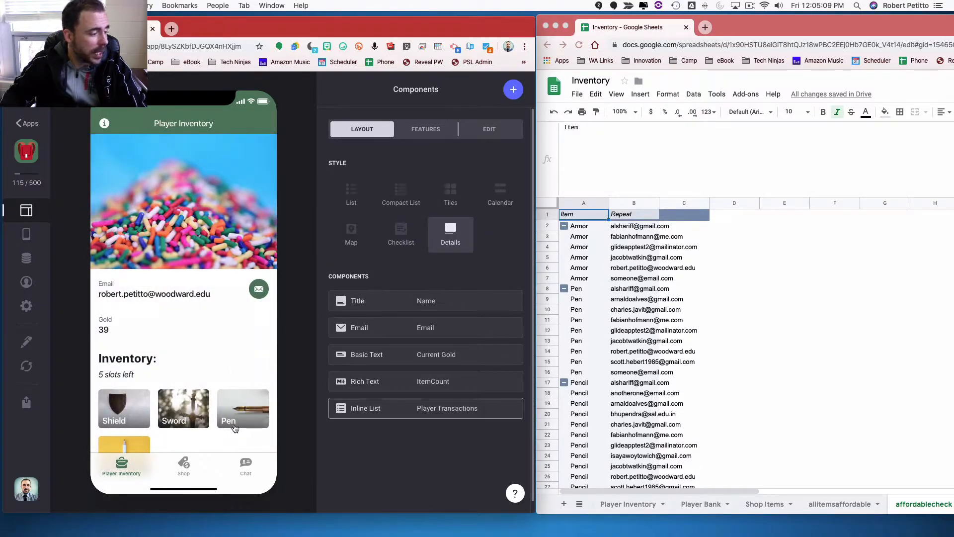
Use up the Pencil and drop the Shield, leaving Sword and Pen with 7 slots left.
{"action": "left_click", "coordinate": [243, 407]}
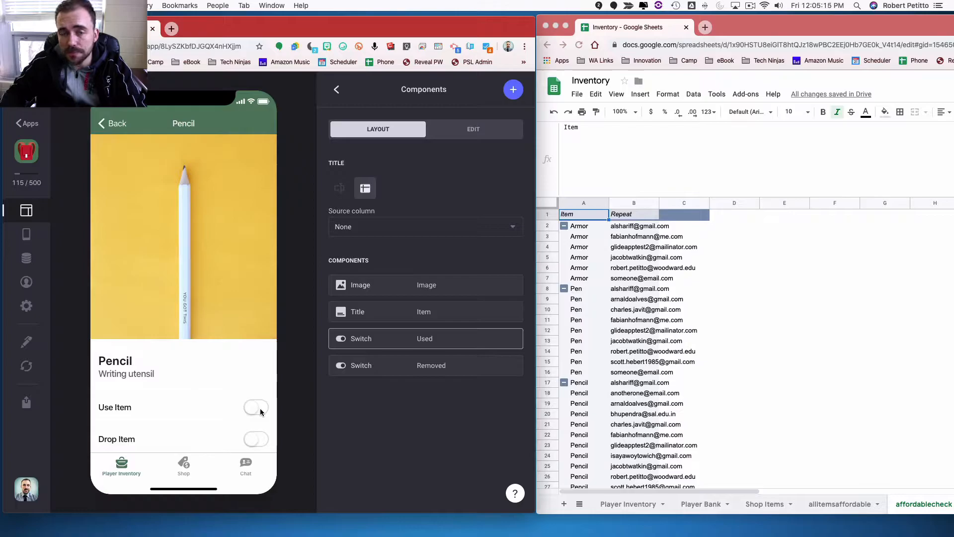
{"action": "mouse_move", "coordinate": [256, 408]}
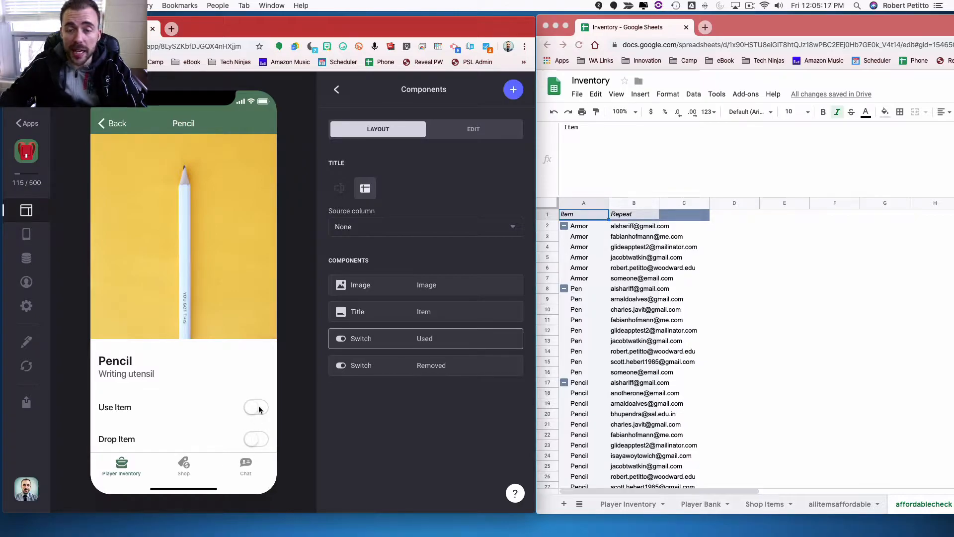
{"action": "left_click", "coordinate": [255, 407]}
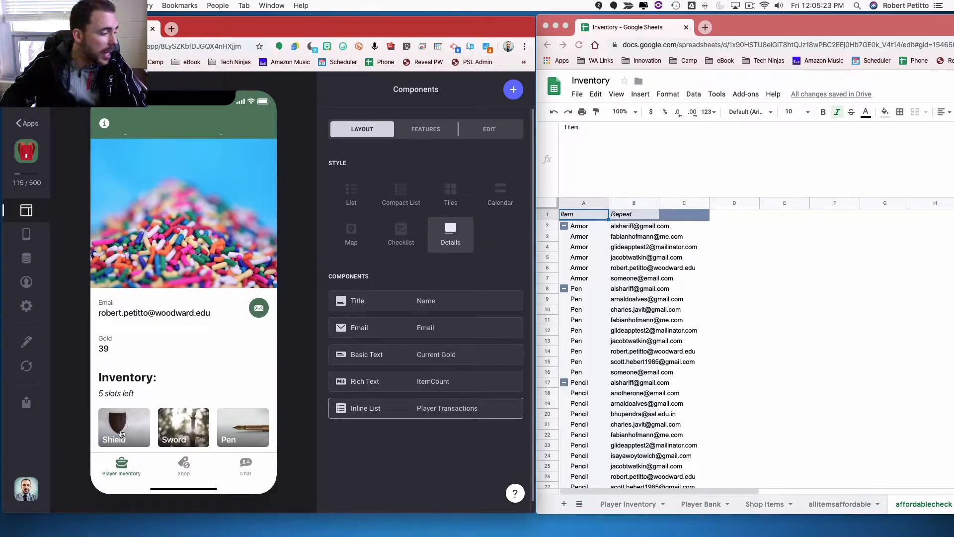
{"action": "left_click", "coordinate": [124, 428]}
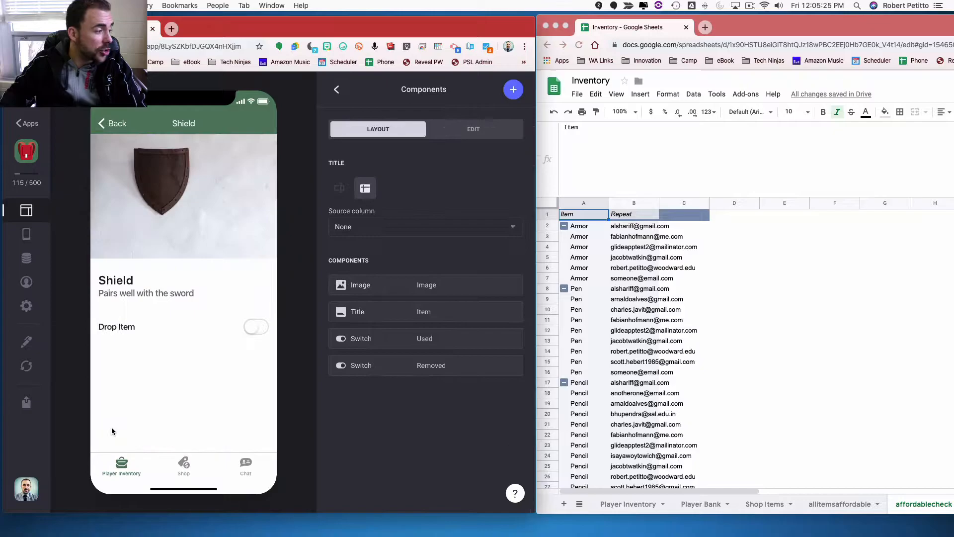
{"action": "left_click", "coordinate": [255, 327]}
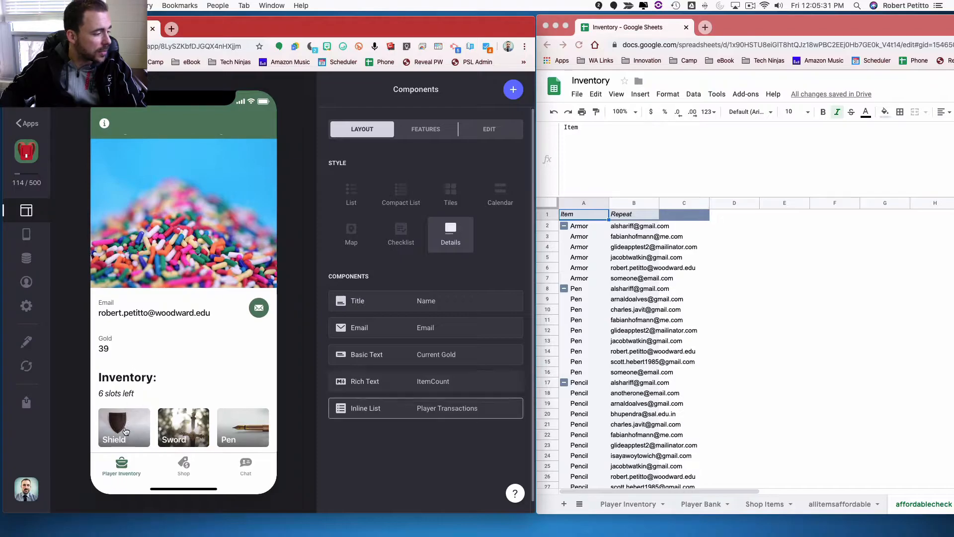
Return from the Shield details to the inventory and dismiss the low disk space alert.
{"action": "left_click", "coordinate": [123, 427]}
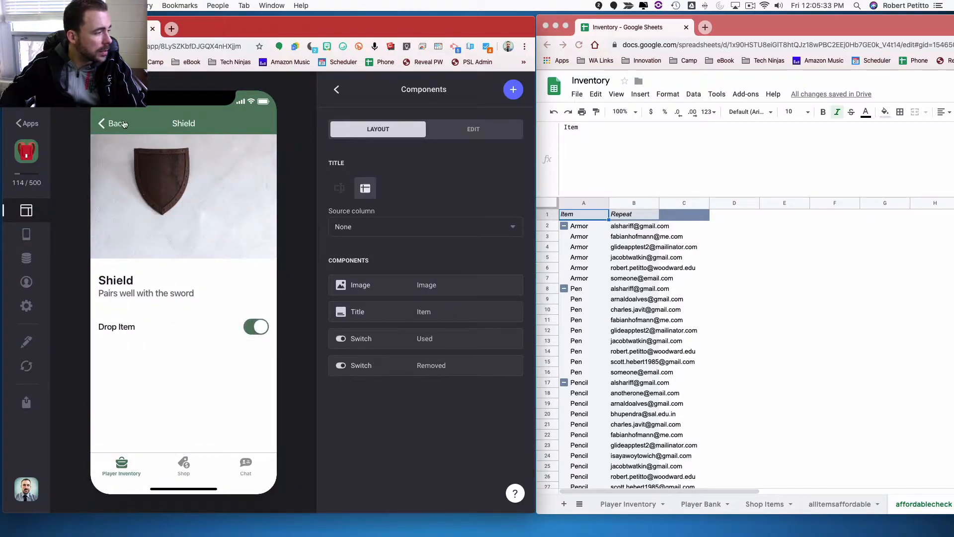
{"action": "left_click", "coordinate": [111, 123]}
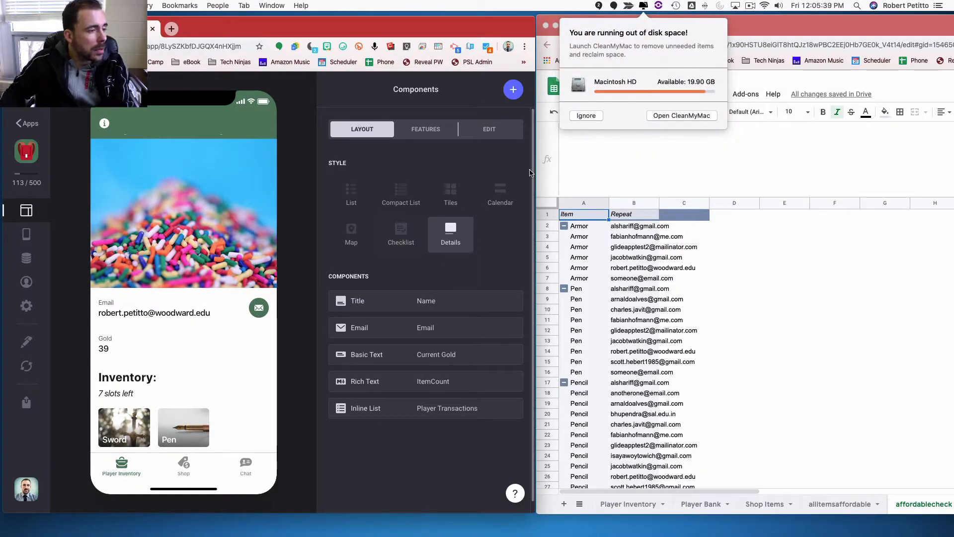
{"action": "left_click", "coordinate": [585, 116]}
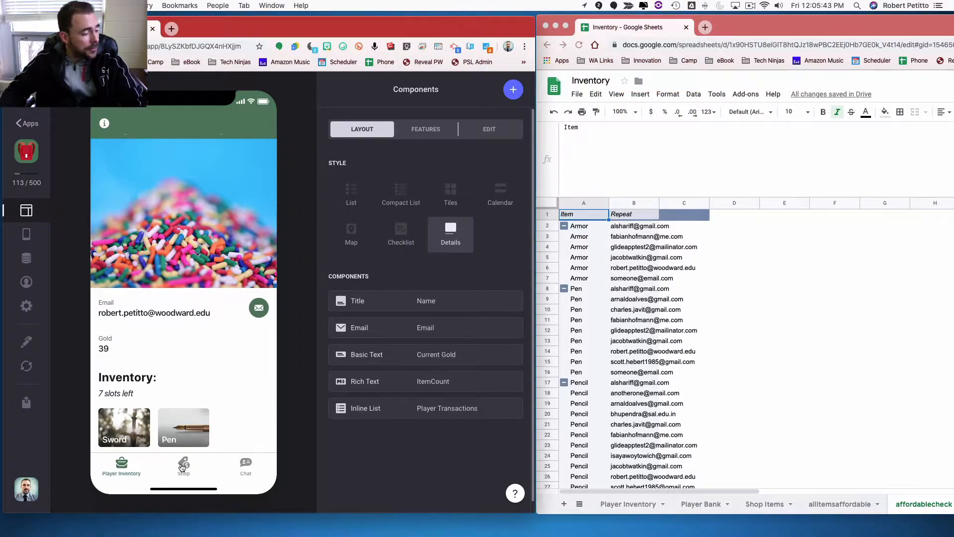
Show the Shop screen and the Shop Items sheet's cost, stock, eligible players and isConsumable columns.
{"action": "left_click", "coordinate": [183, 465]}
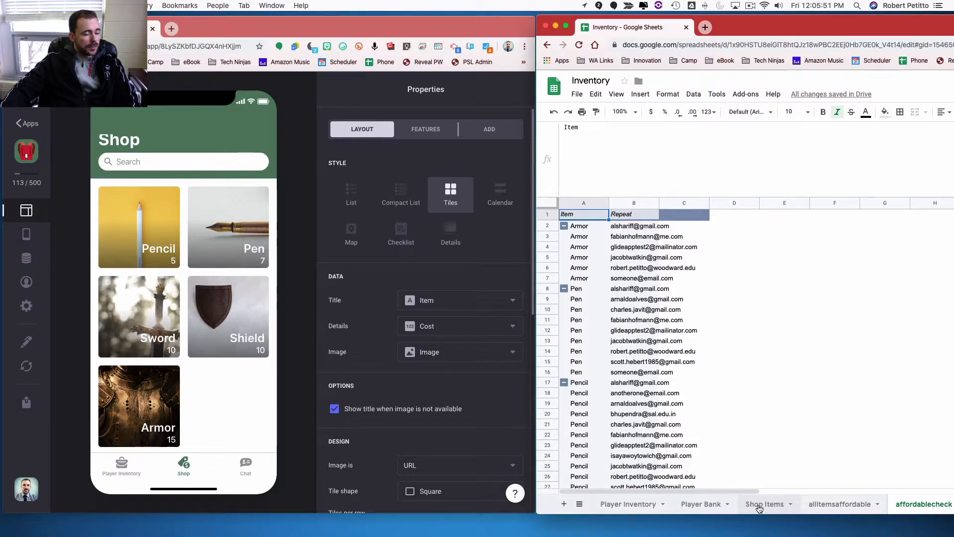
{"action": "left_click", "coordinate": [765, 504]}
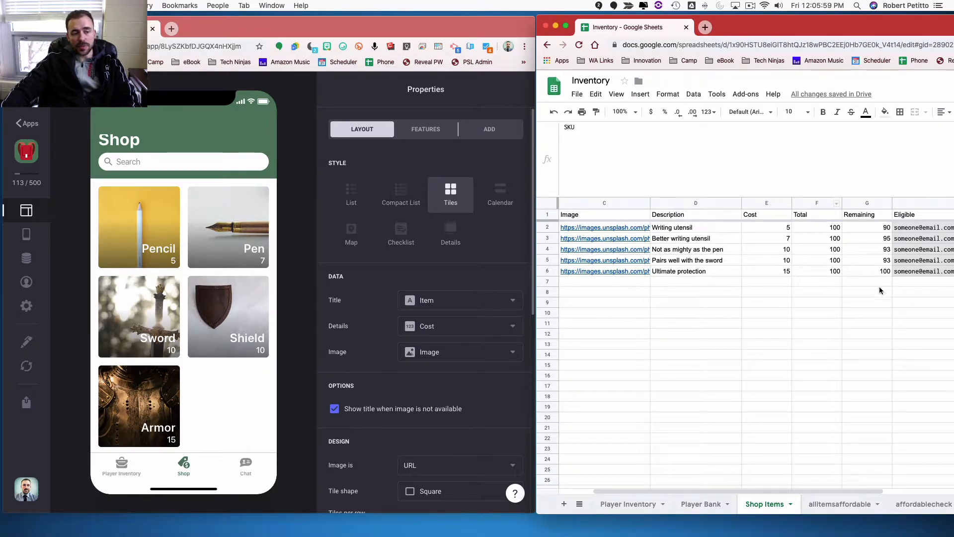
{"action": "scroll", "scroll_direction": "right", "scroll_amount": 3}
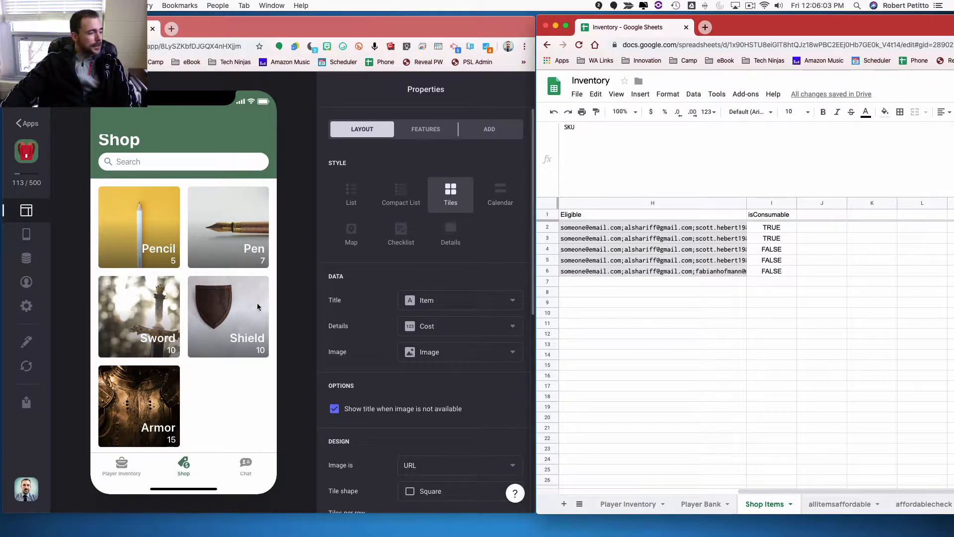
{"action": "mouse_move", "coordinate": [259, 416]}
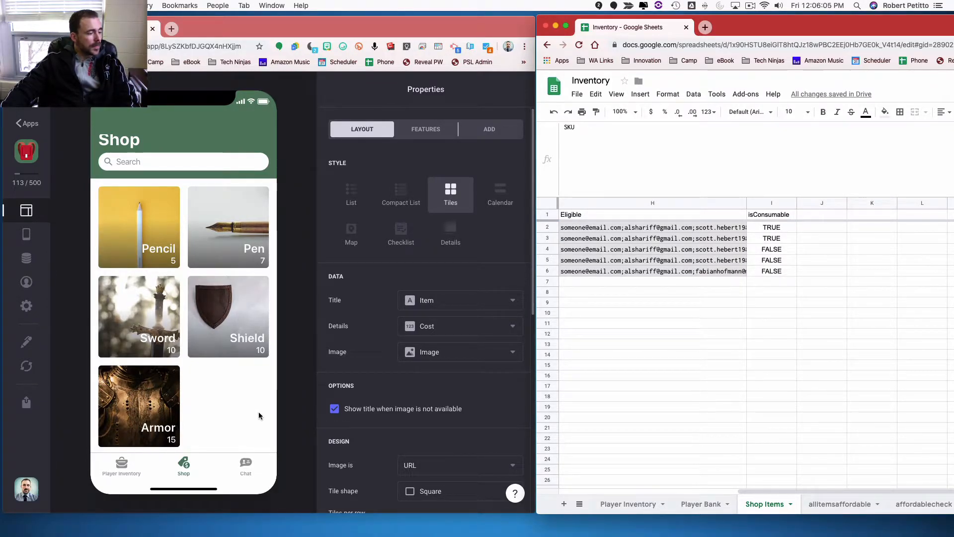
Inspect the Pen shop detail: ownership note, Buy Item, cost 7, 95 remaining and owners list.
{"action": "left_click", "coordinate": [228, 227]}
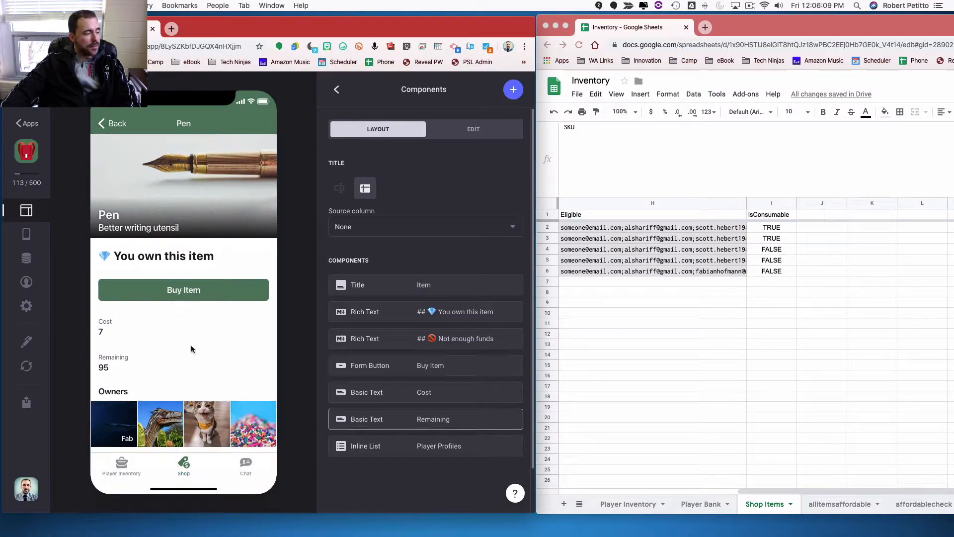
{"action": "left_click", "coordinate": [426, 445]}
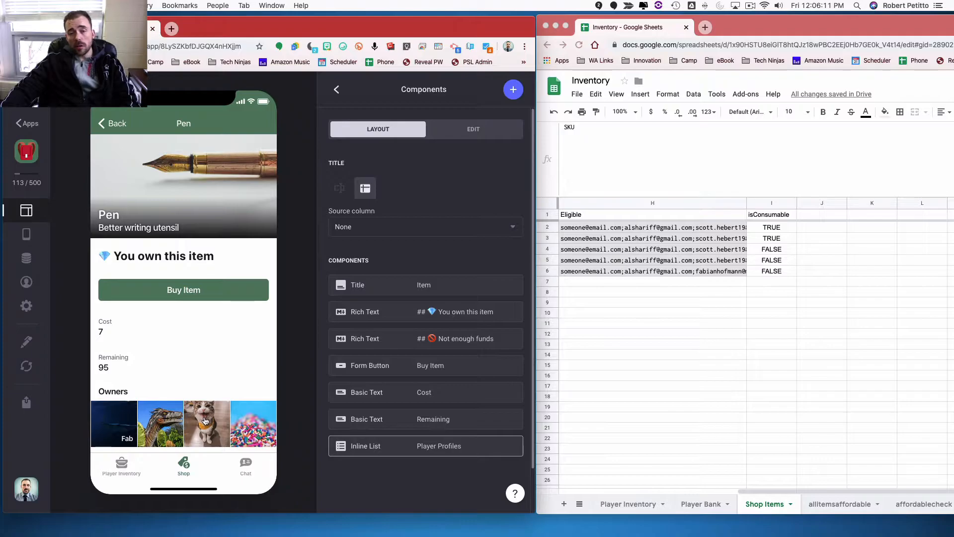
{"action": "left_click", "coordinate": [433, 418]}
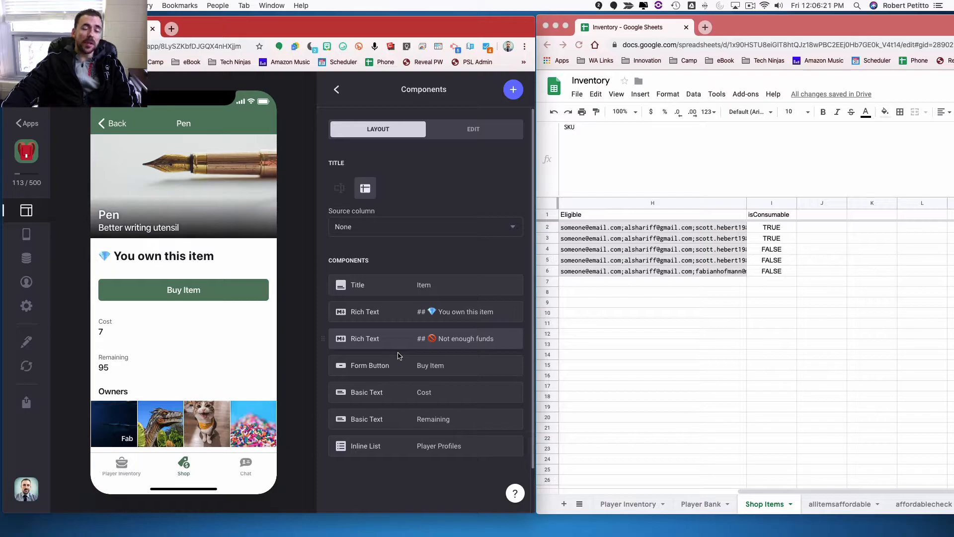
{"action": "mouse_move", "coordinate": [490, 342]}
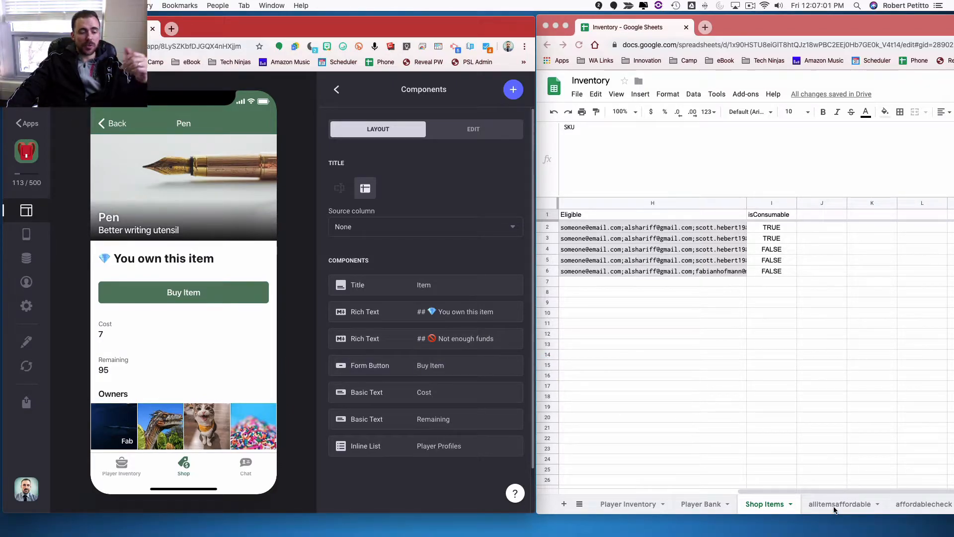
Review the allitemsaffordable sheet's Repeat, Item and Affordable TRUE/FALSE columns.
{"action": "left_click", "coordinate": [840, 503]}
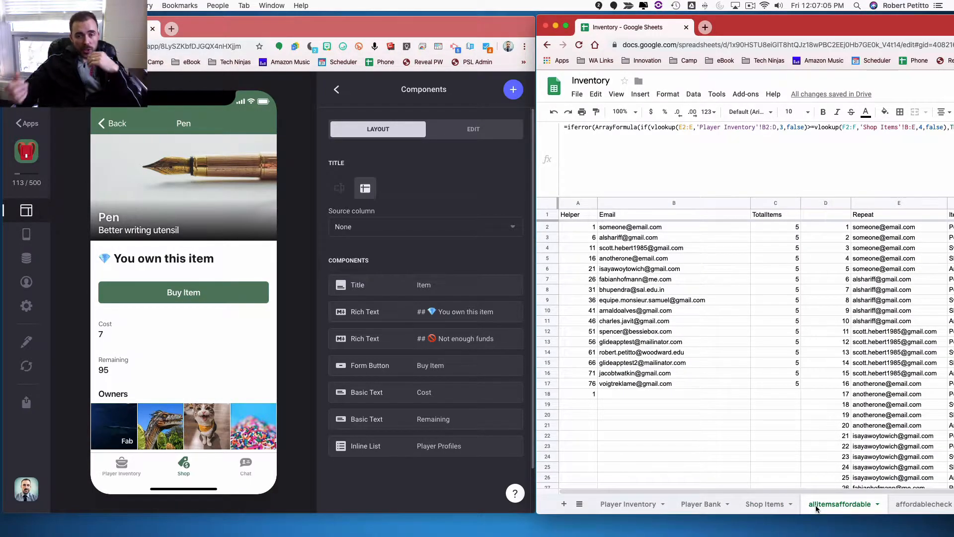
{"action": "mouse_move", "coordinate": [708, 315]}
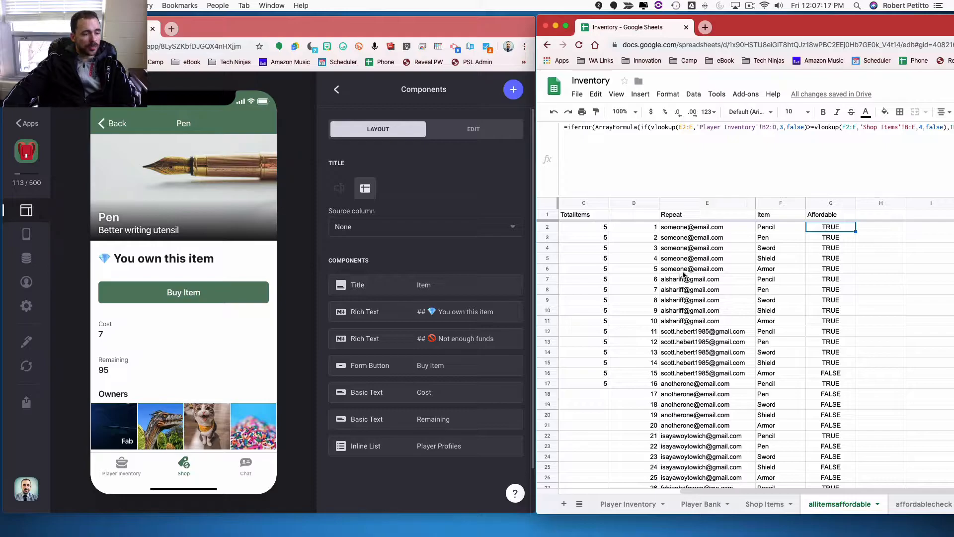
{"action": "mouse_move", "coordinate": [611, 388]}
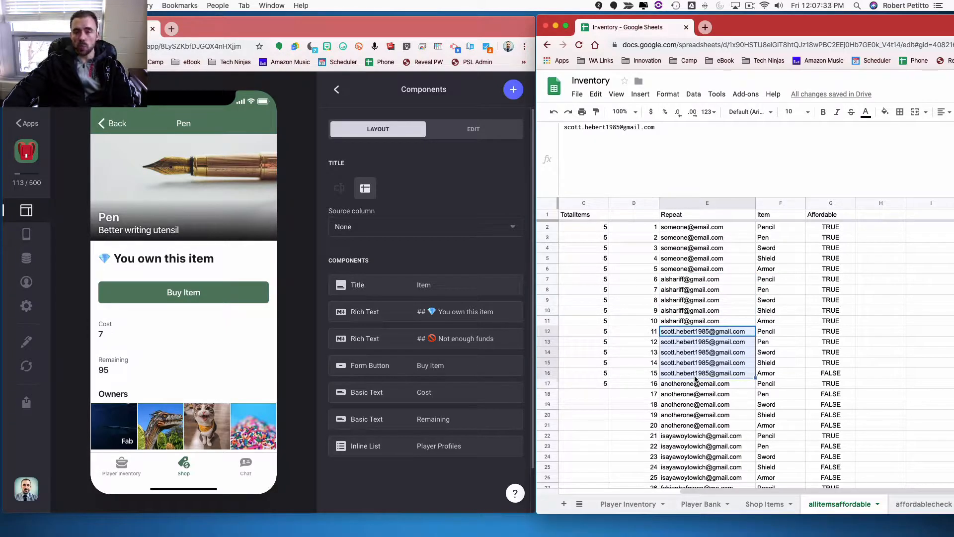
{"action": "mouse_move", "coordinate": [894, 360]}
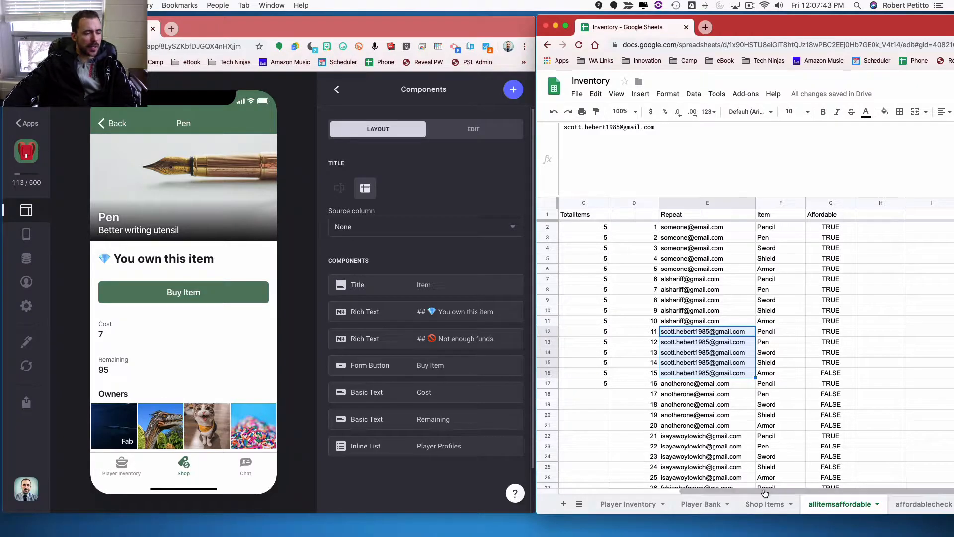
Add a Paper item in Shop Items row 7 described as 'Something you write on'.
{"action": "left_click", "coordinate": [766, 504]}
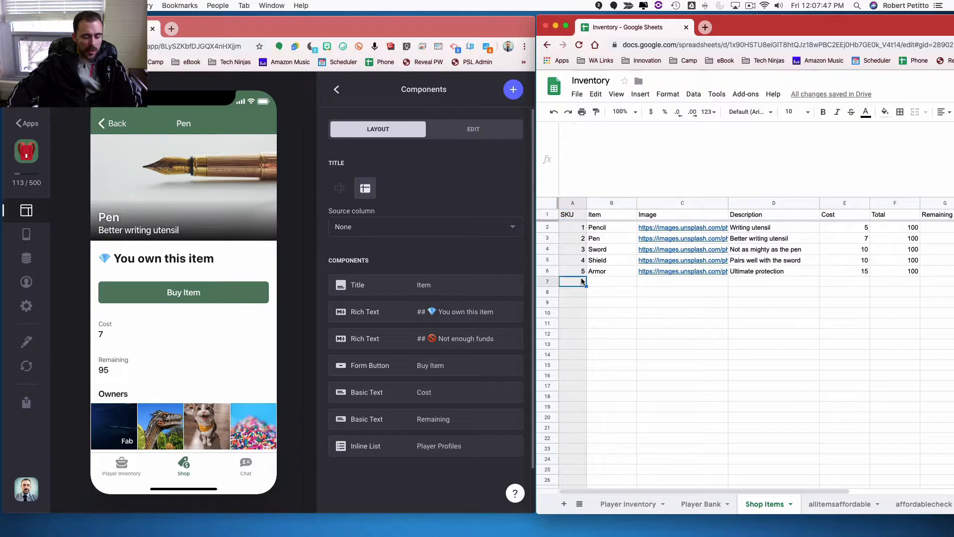
{"action": "type", "text": "6"}
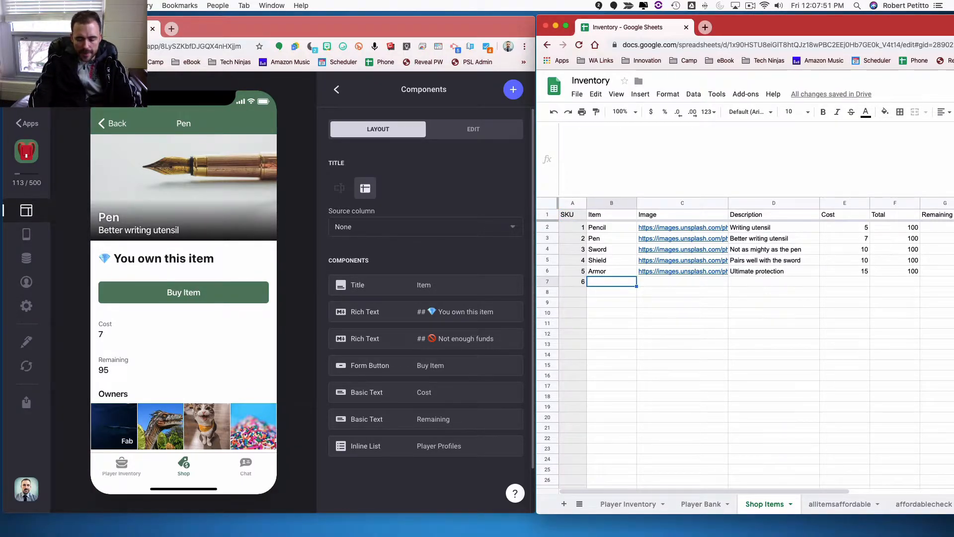
{"action": "type", "text": "Paper"}
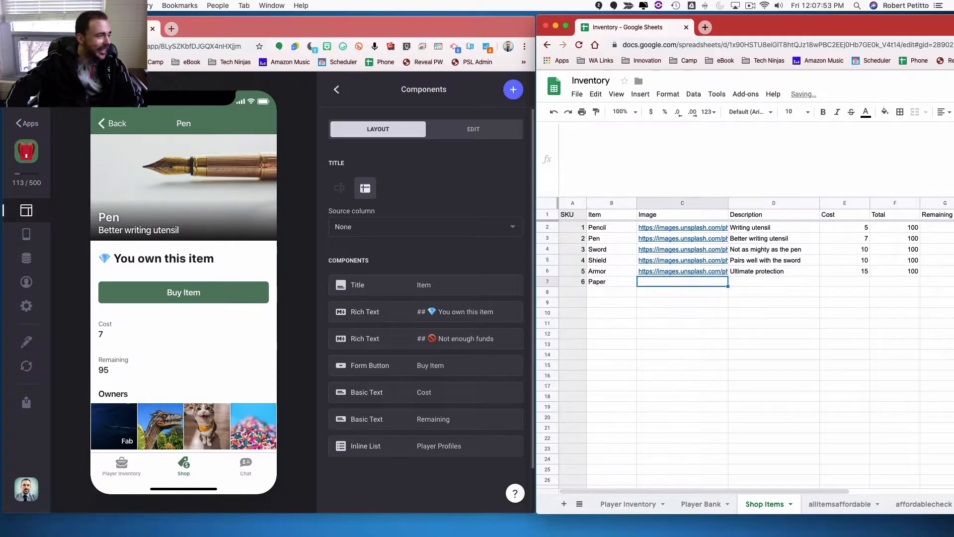
{"action": "left_click", "coordinate": [773, 282]}
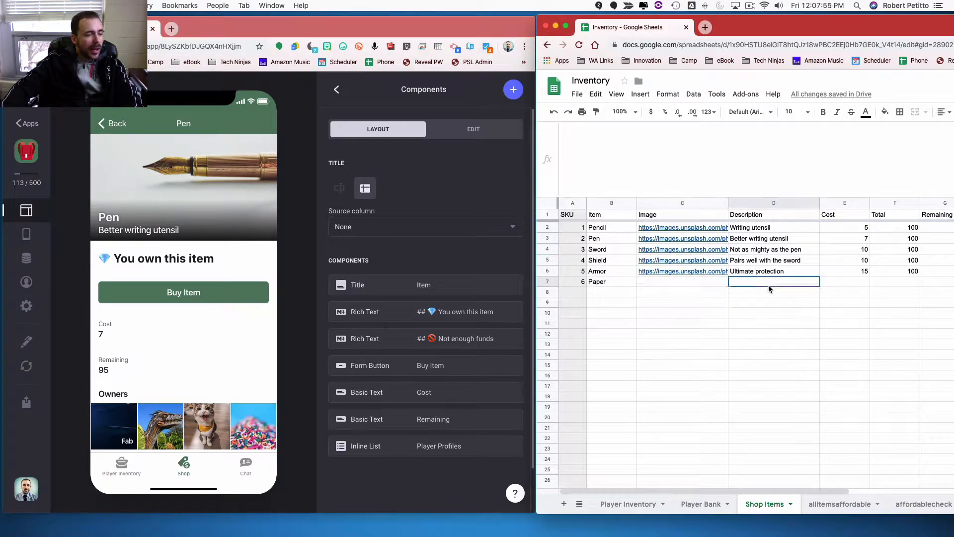
{"action": "type", "text": "Something"}
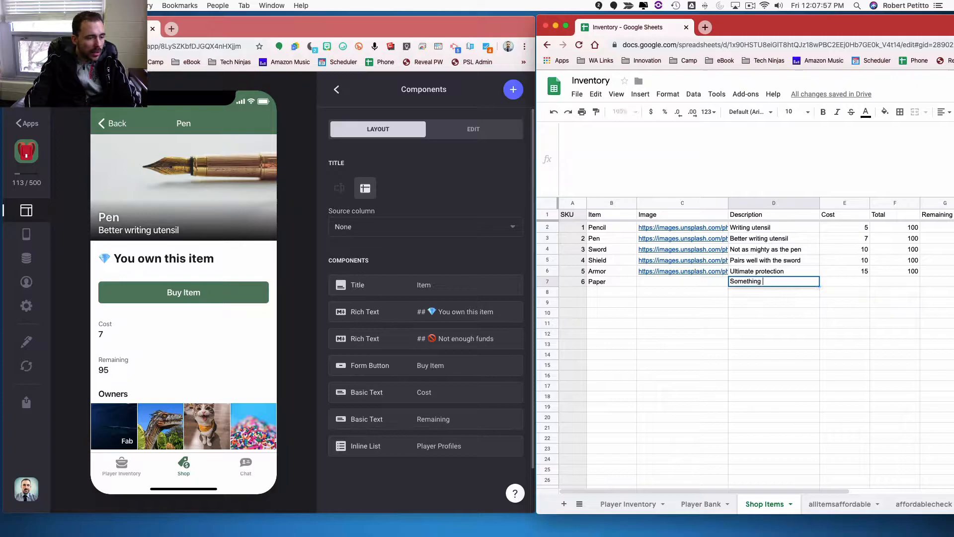
{"action": "type", "text": "you write on"}
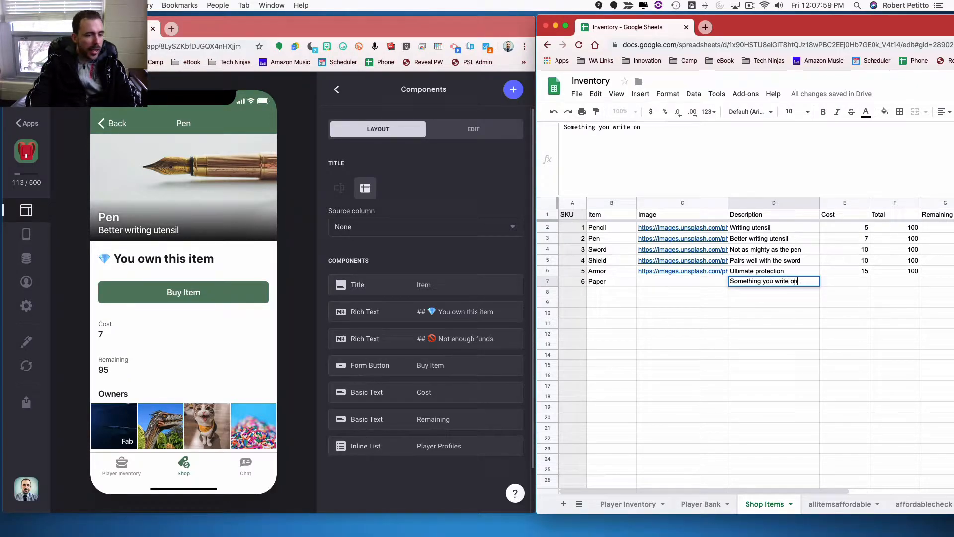
Give Paper cost 2, total 1000 and isConsumable TRUE.
{"action": "type", "text": "2"}
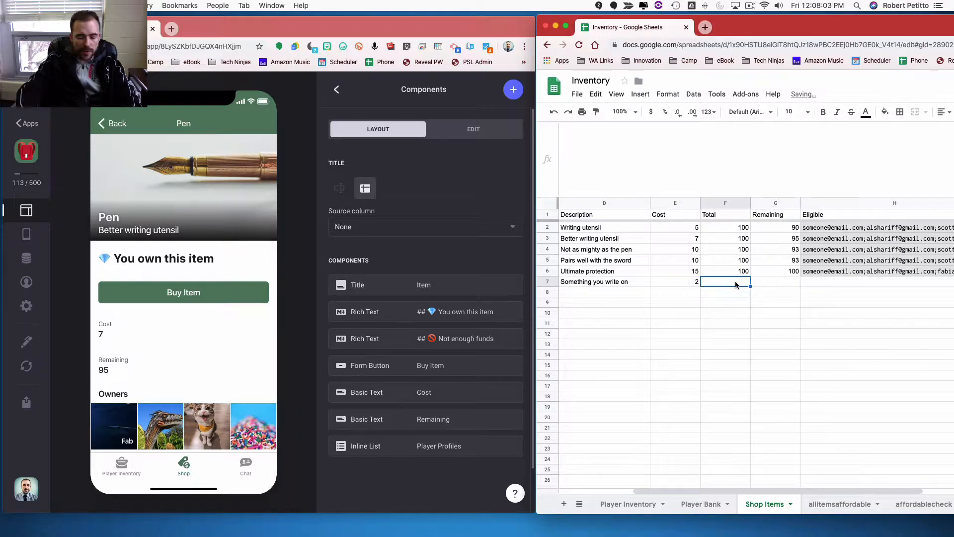
{"action": "type", "text": "1000"}
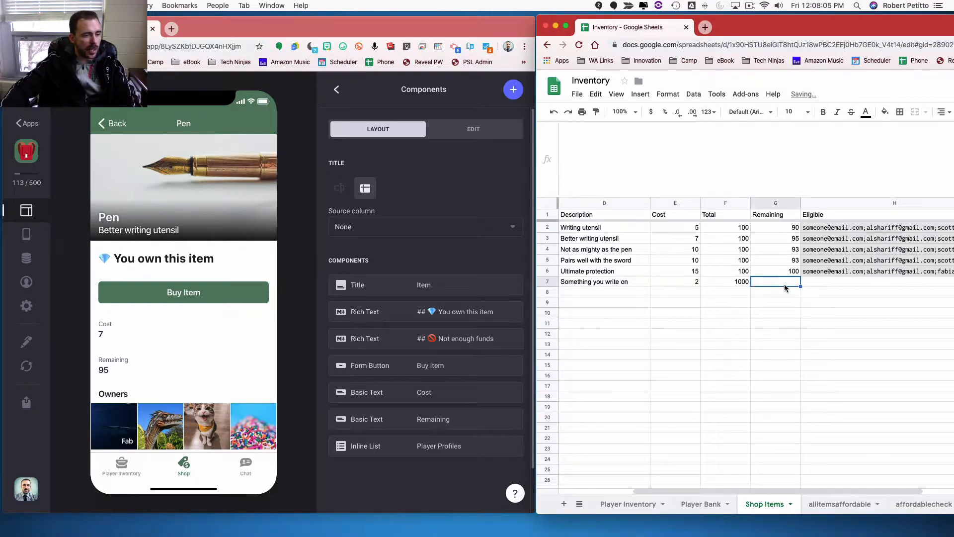
{"action": "scroll", "scroll_direction": "right", "scroll_amount": 3}
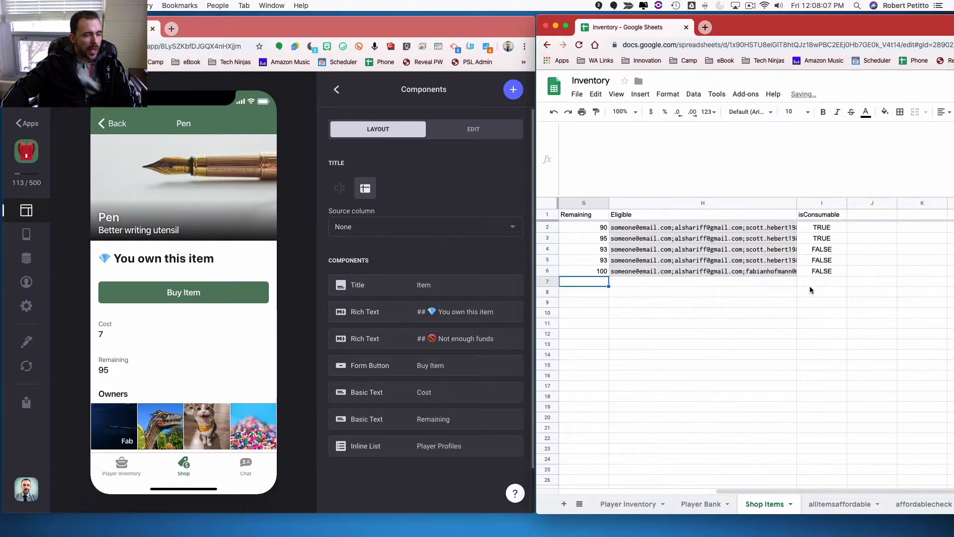
{"action": "type", "text": "TRUE"}
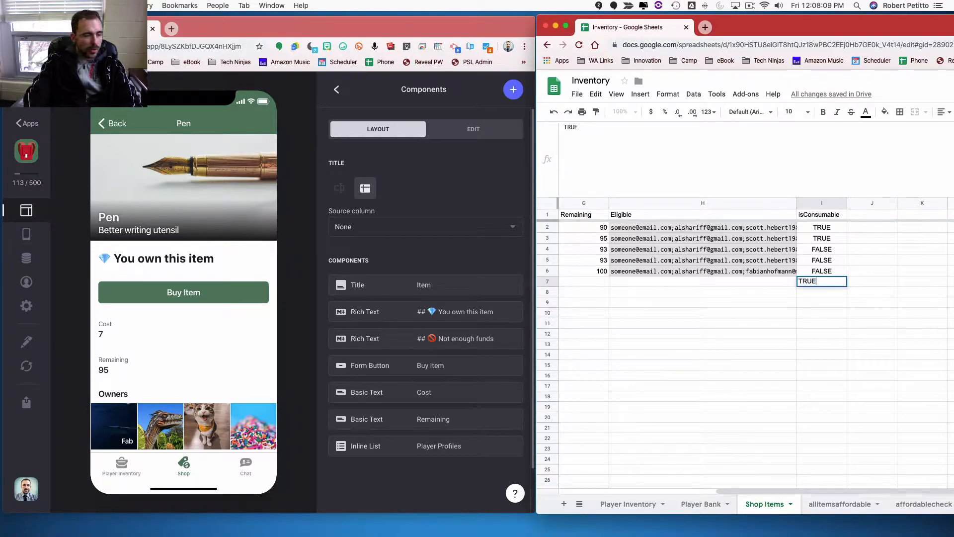
{"action": "scroll", "scroll_direction": "left", "scroll_amount": 3}
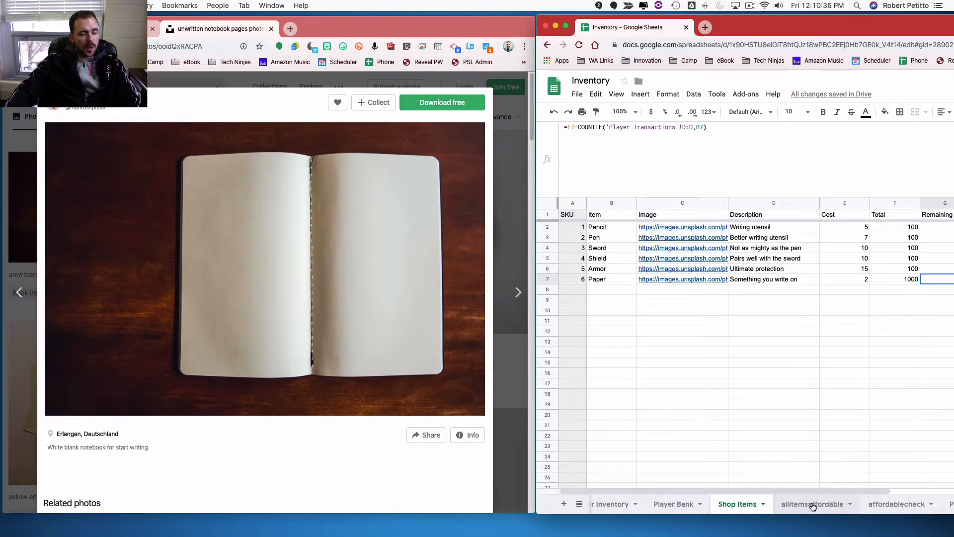
Inspect the Item and Affordable column formulas in the allitemsaffordable sheet.
{"action": "left_click", "coordinate": [812, 504]}
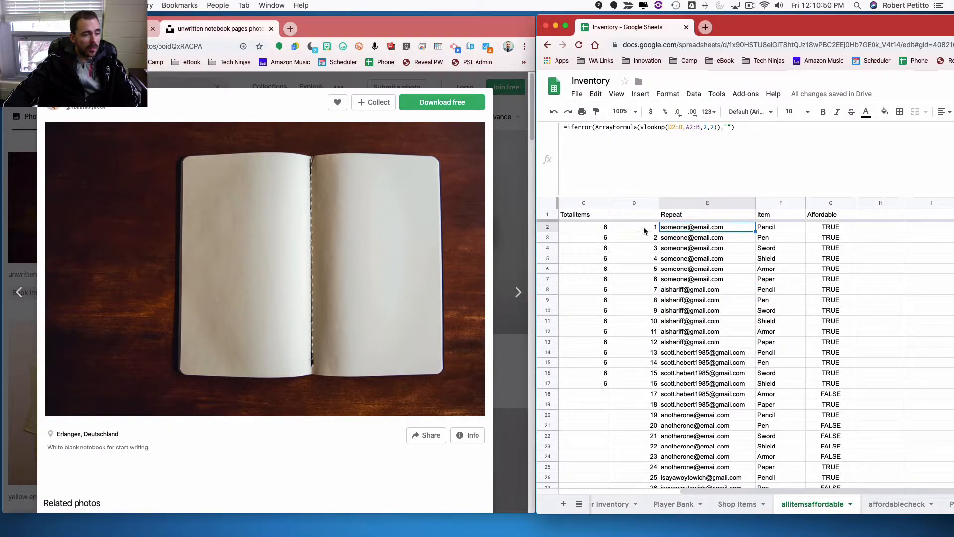
{"action": "left_click", "coordinate": [781, 226]}
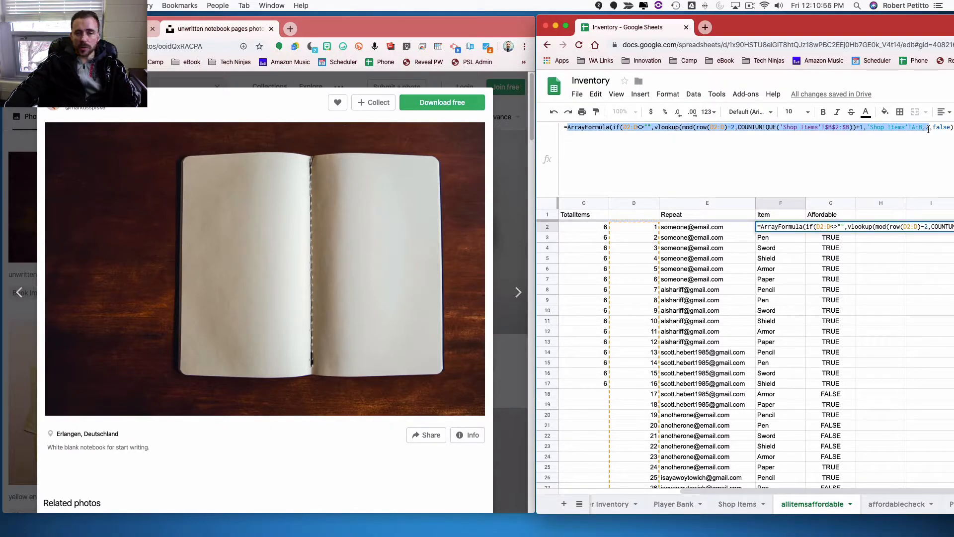
{"action": "left_click", "coordinate": [707, 226]}
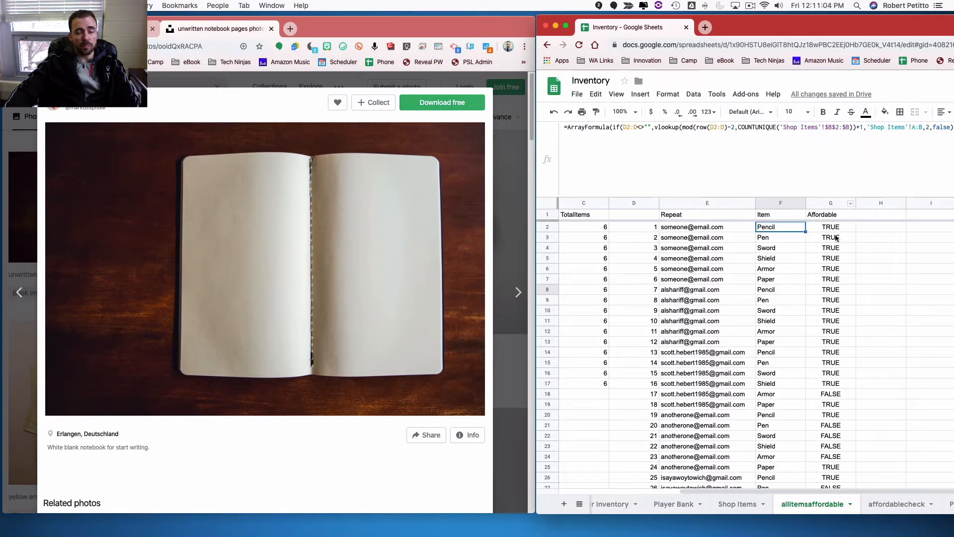
{"action": "mouse_move", "coordinate": [815, 234]}
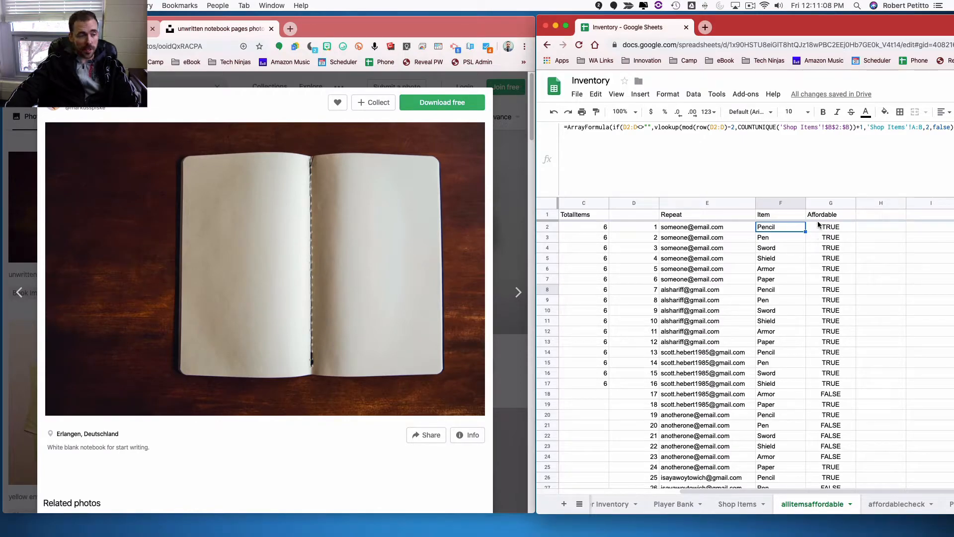
{"action": "left_click", "coordinate": [830, 227]}
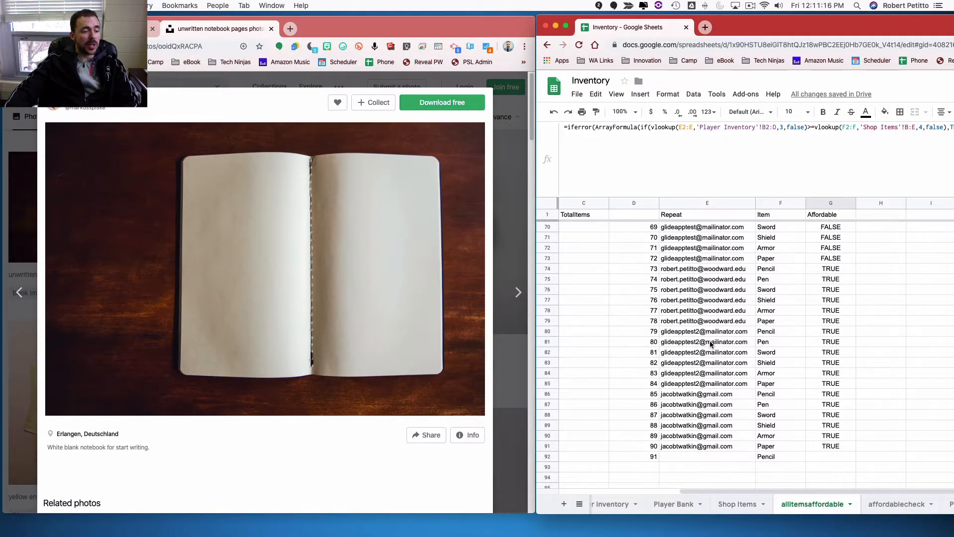
{"action": "scroll", "scroll_direction": "down", "scroll_amount": 3}
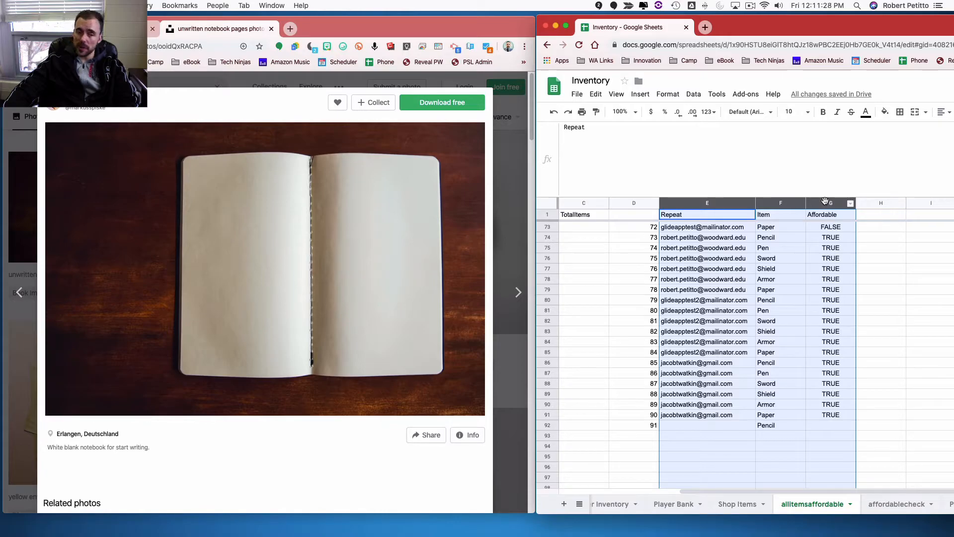
Browse the affordablecheck pivot, highlighting the Armor group and its player emails.
{"action": "left_click", "coordinate": [898, 504]}
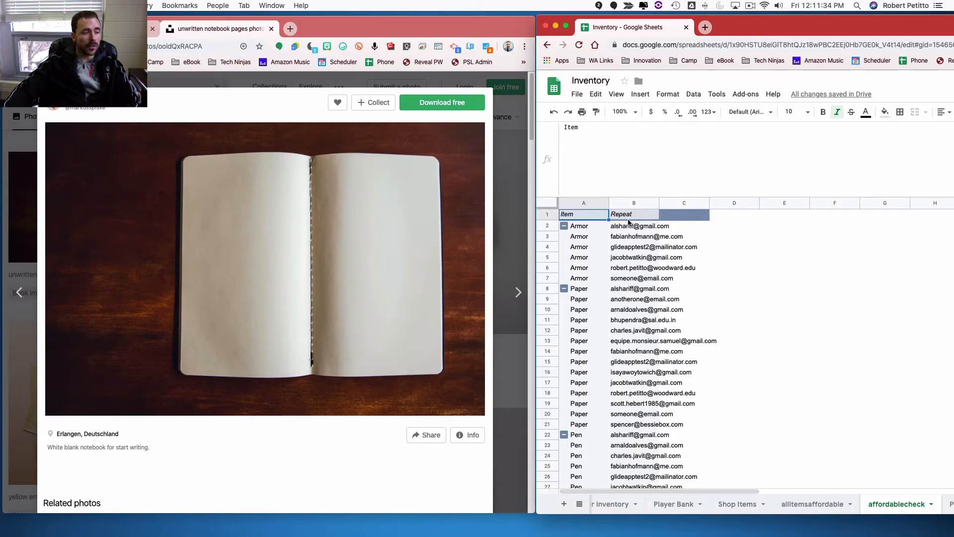
{"action": "left_click", "coordinate": [633, 226]}
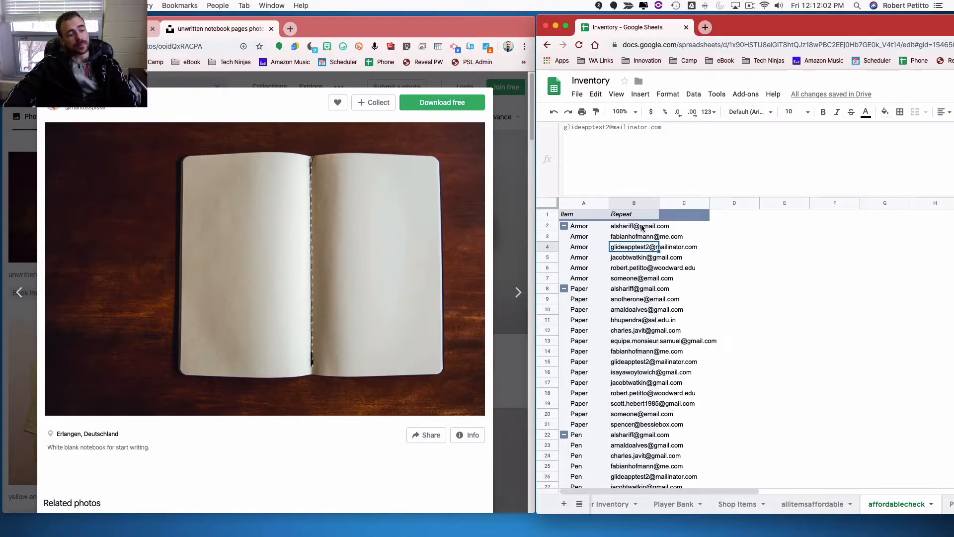
{"action": "left_click", "coordinate": [639, 226]}
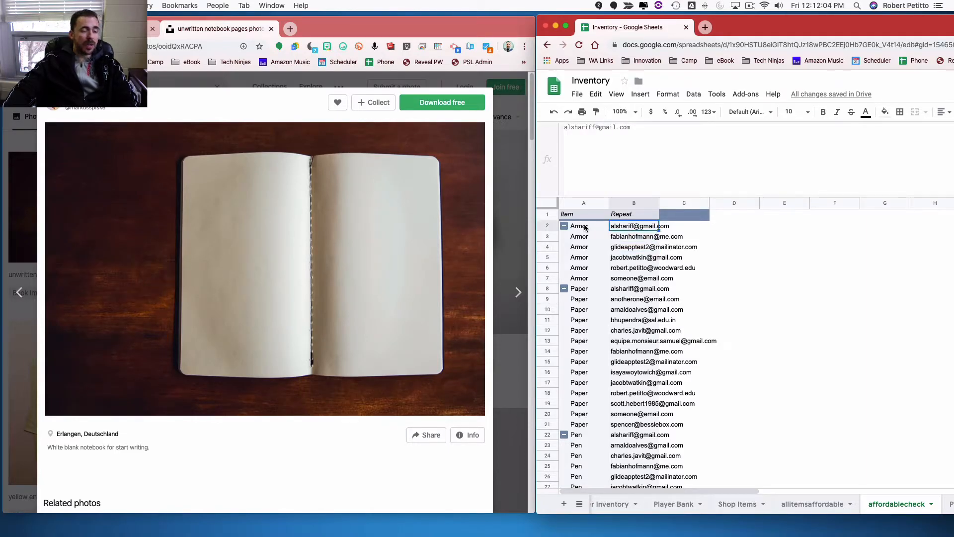
{"action": "left_click", "coordinate": [579, 226]}
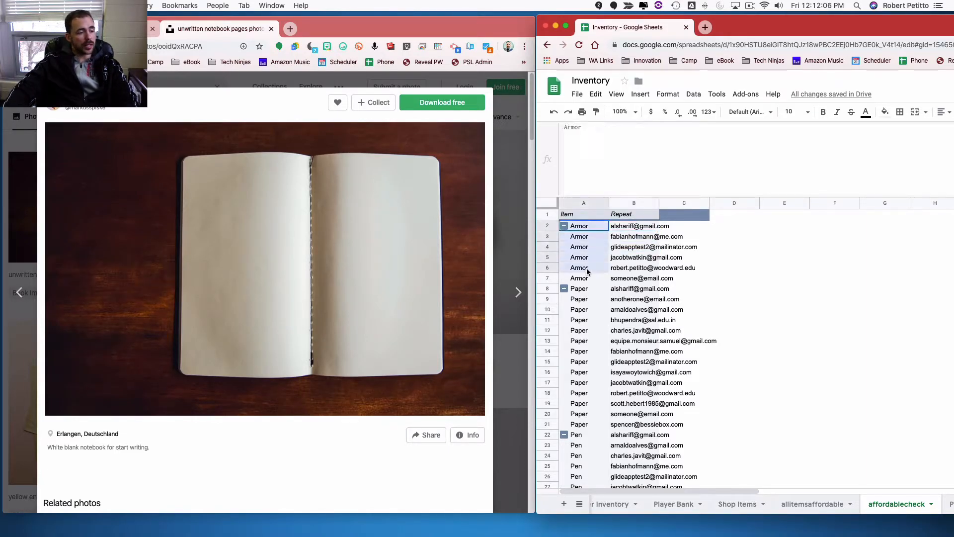
{"action": "left_click_drag", "start_coordinate": [578, 225], "coordinate": [578, 278]}
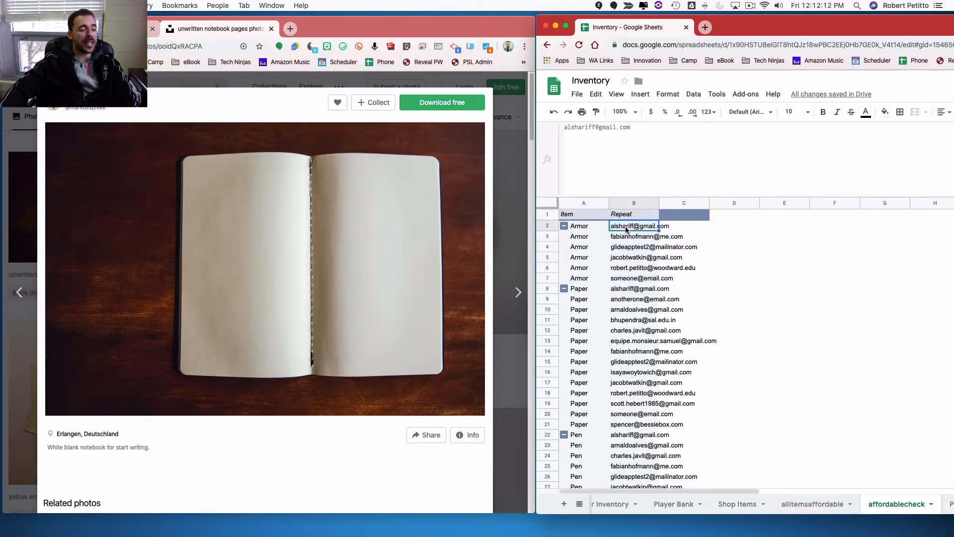
{"action": "left_click", "coordinate": [633, 279]}
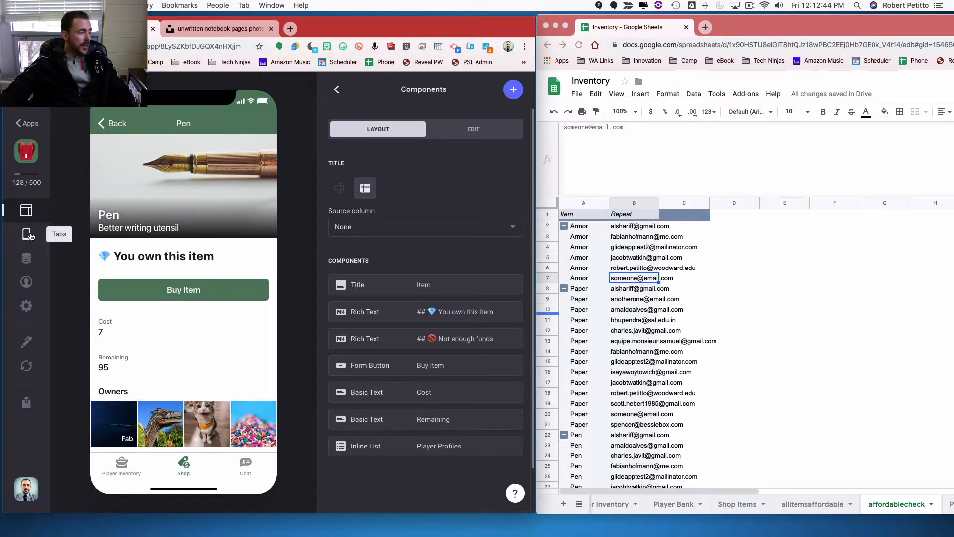
View the Shop Items table in Glide's data editor with its AffordRelation and AffordLookup columns.
{"action": "left_click", "coordinate": [25, 257]}
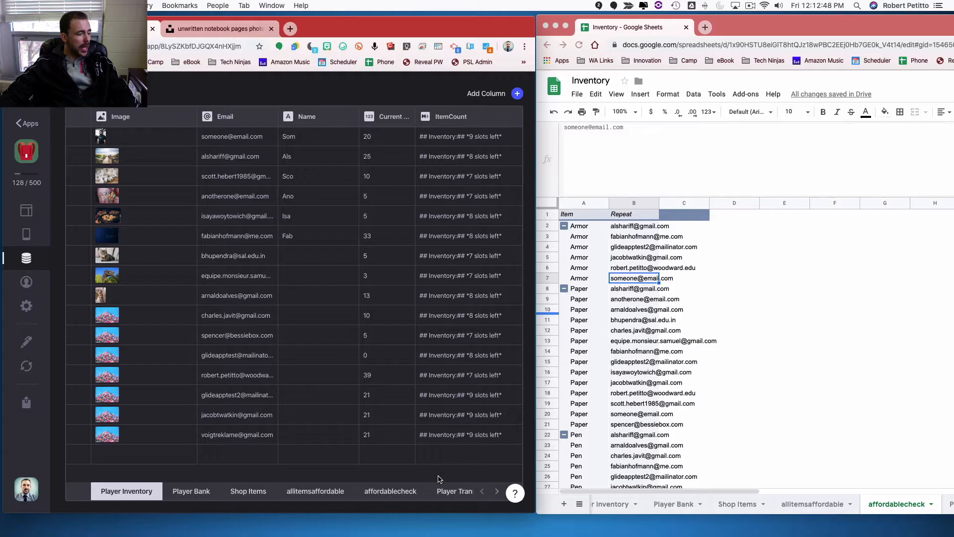
{"action": "left_click", "coordinate": [497, 491]}
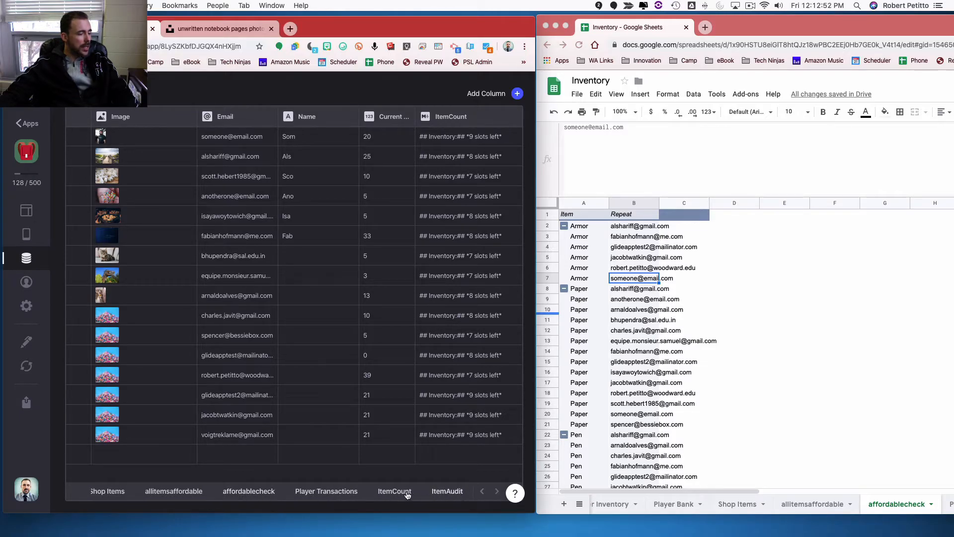
{"action": "left_click", "coordinate": [107, 491]}
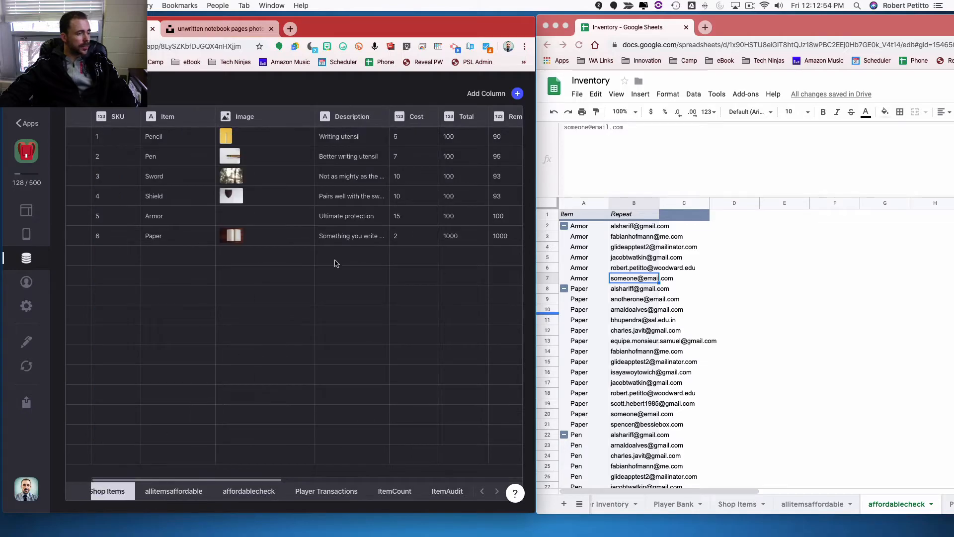
{"action": "scroll", "scroll_direction": "right", "scroll_amount": 3}
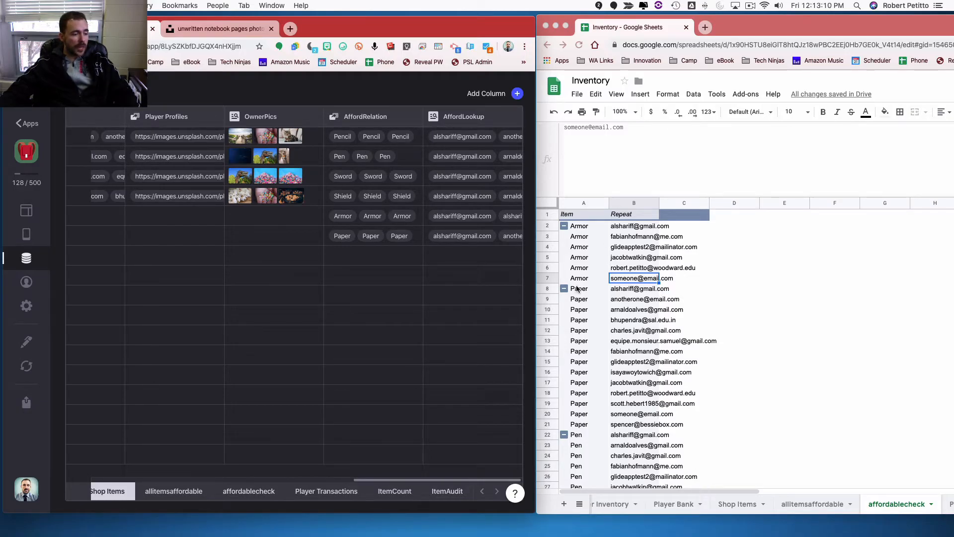
{"action": "mouse_move", "coordinate": [585, 230]}
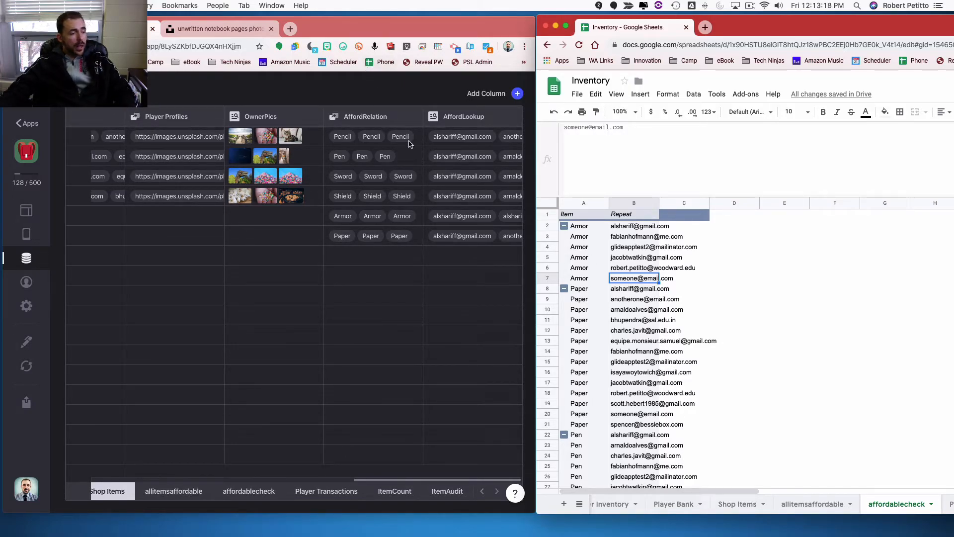
{"action": "mouse_move", "coordinate": [443, 116]}
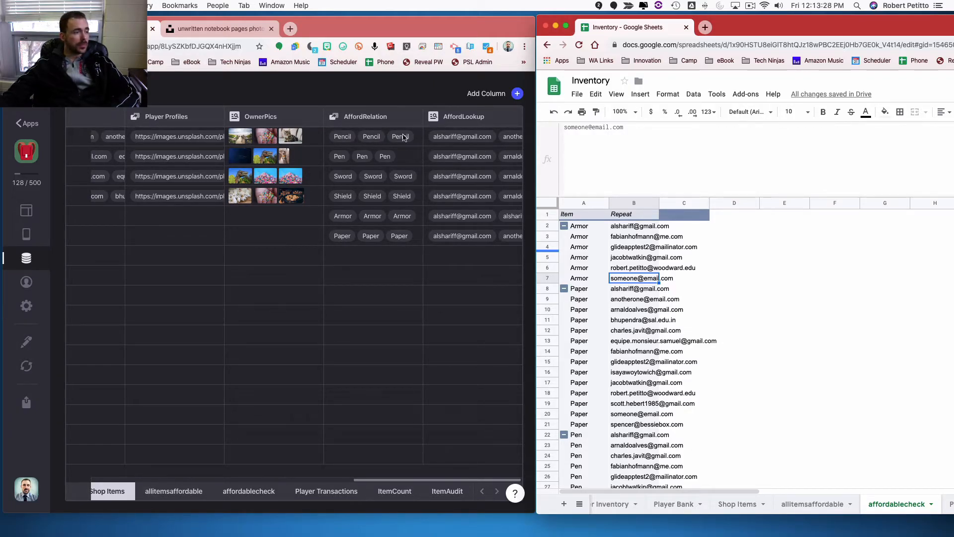
{"action": "mouse_move", "coordinate": [322, 423]}
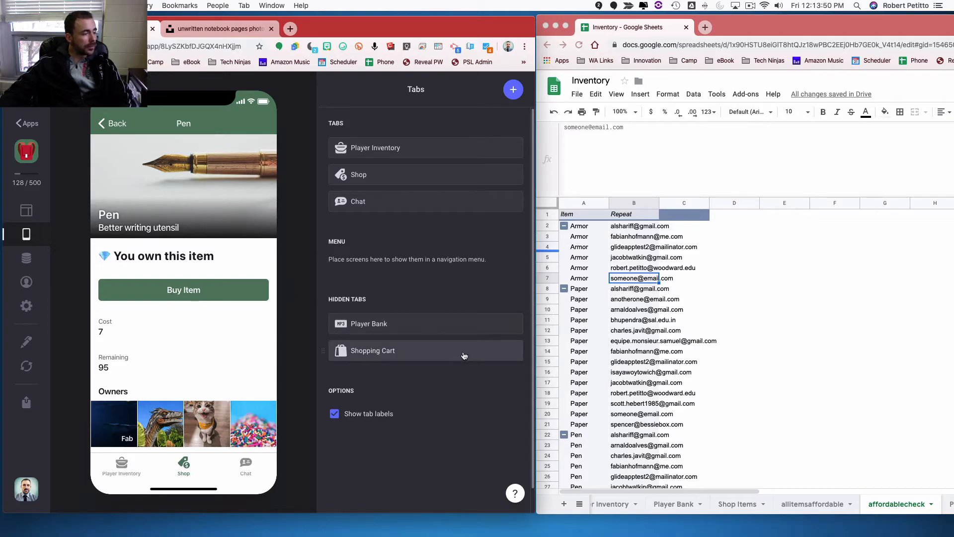
Check the Buy Item button's visibility condition and the AffordLookup data in Shop Items.
{"action": "left_click", "coordinate": [26, 210]}
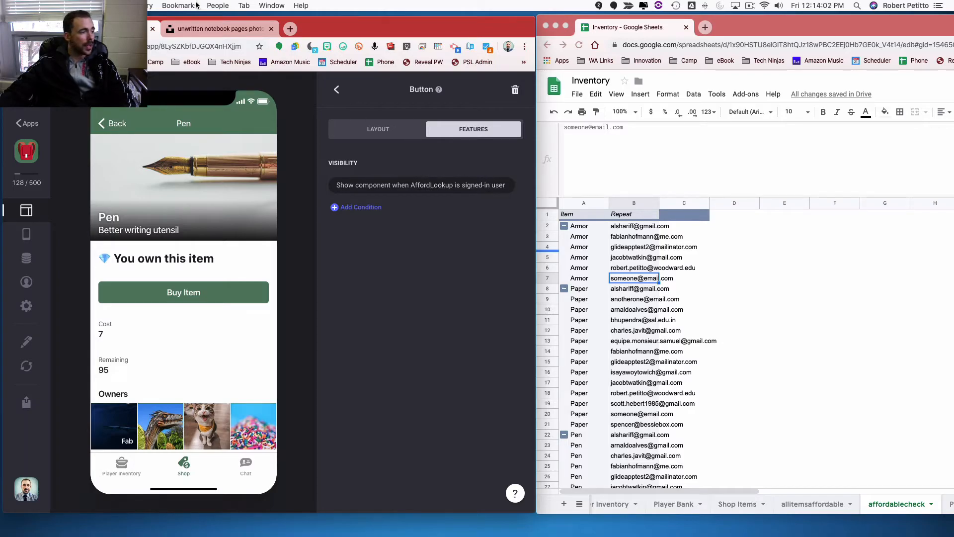
{"action": "left_click", "coordinate": [26, 259]}
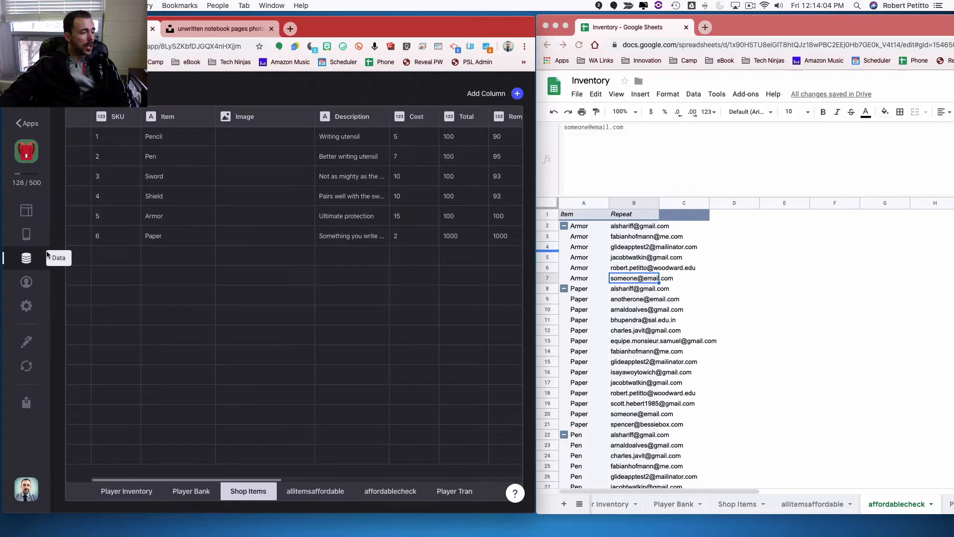
{"action": "scroll", "scroll_direction": "right", "scroll_amount": 3}
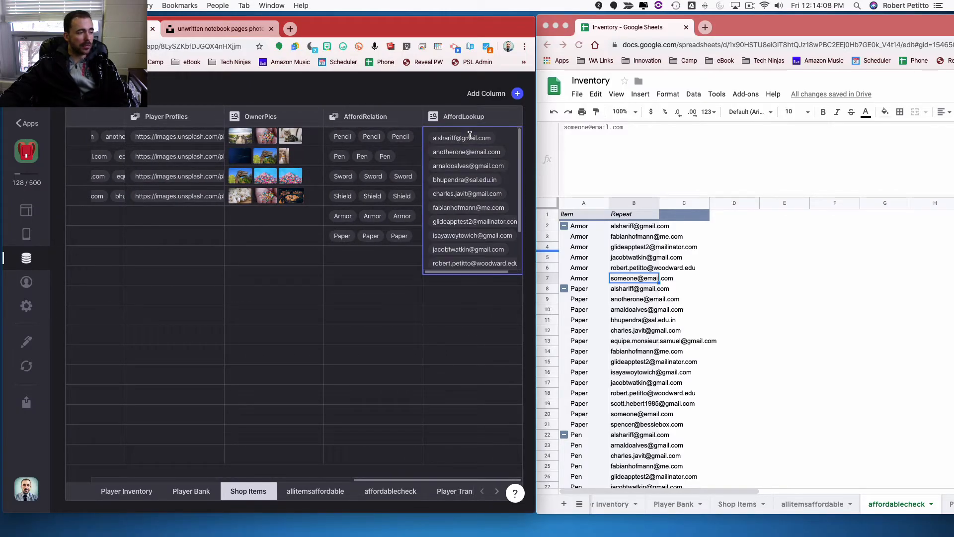
{"action": "mouse_move", "coordinate": [462, 288]}
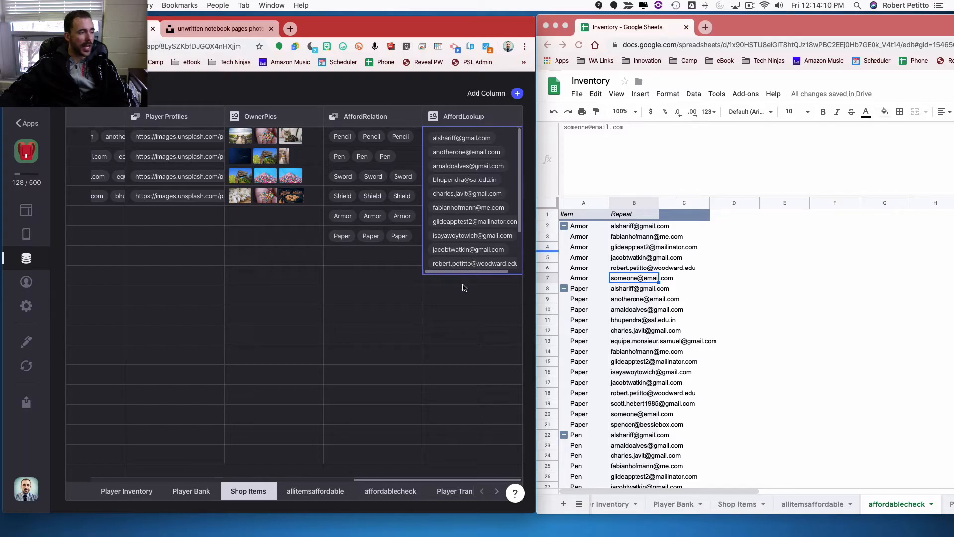
{"action": "scroll", "scroll_direction": "down", "scroll_amount": 3}
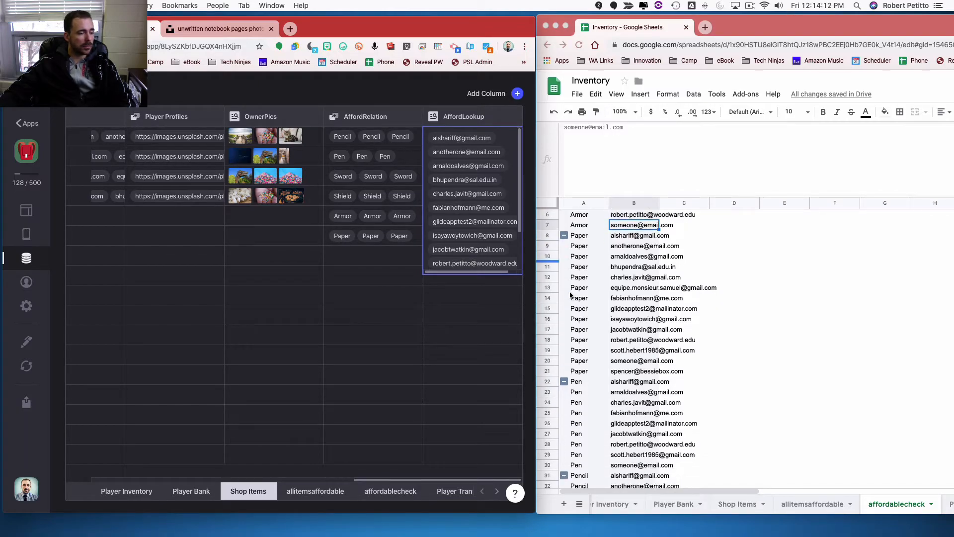
{"action": "scroll", "scroll_direction": "down", "scroll_amount": 3}
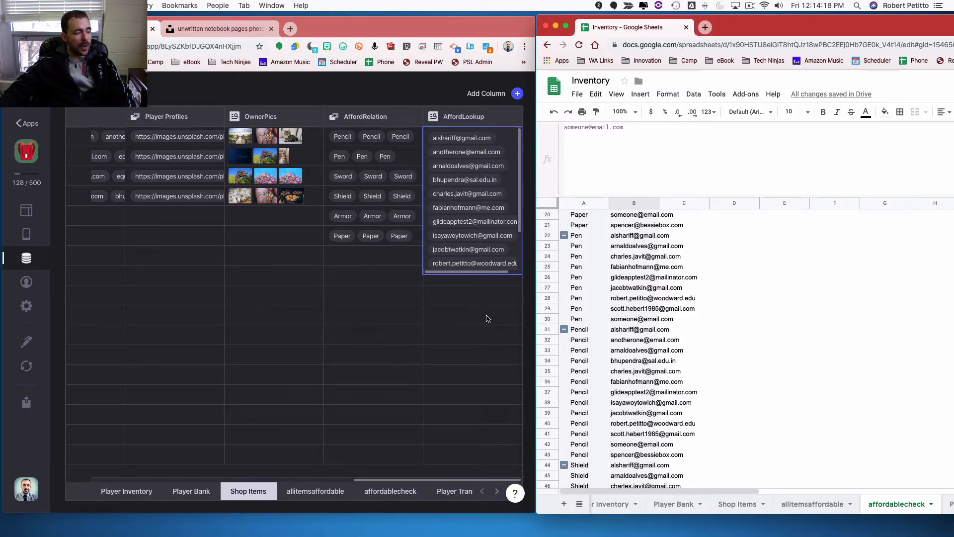
{"action": "mouse_move", "coordinate": [441, 267]}
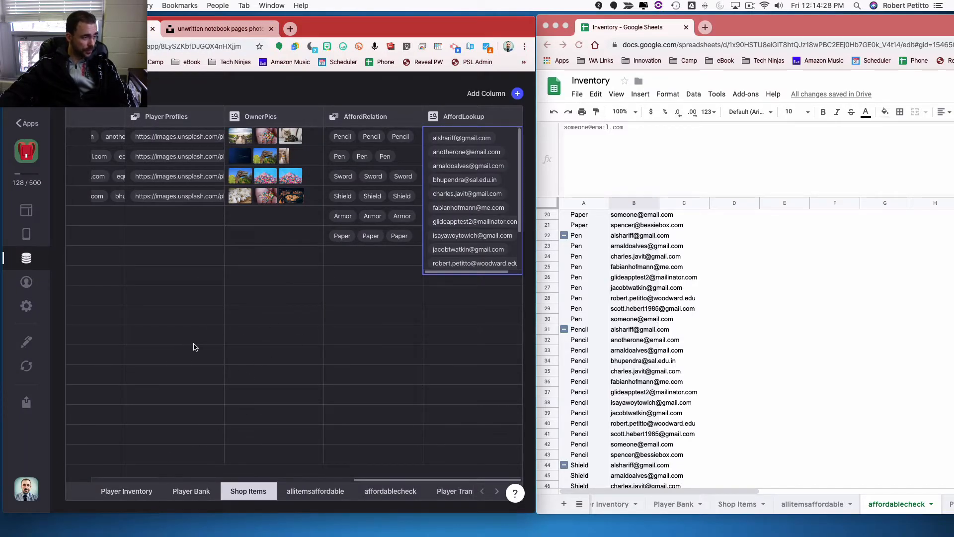
Return to the layout editor on the Player Inventory screen with 39 gold and 7 slots left.
{"action": "left_click", "coordinate": [126, 491]}
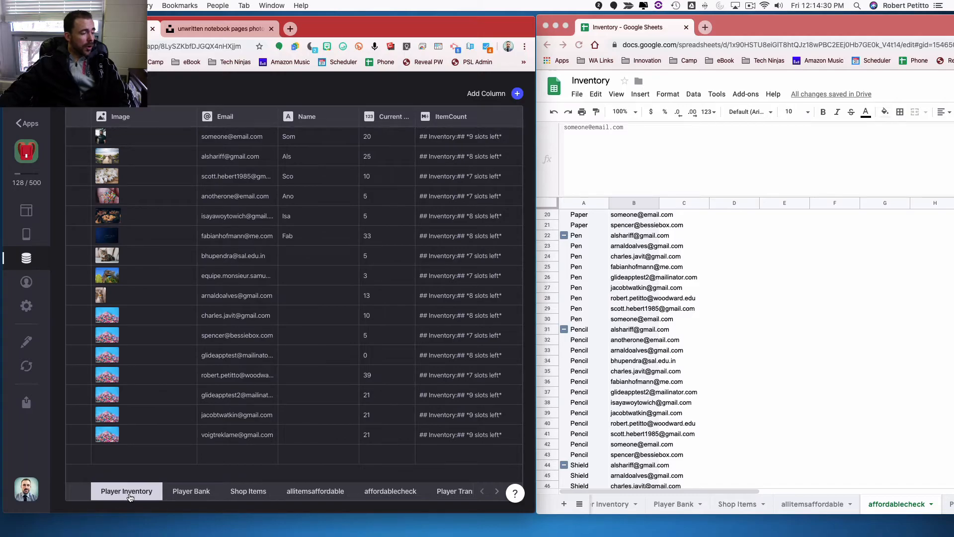
{"action": "mouse_move", "coordinate": [26, 210]}
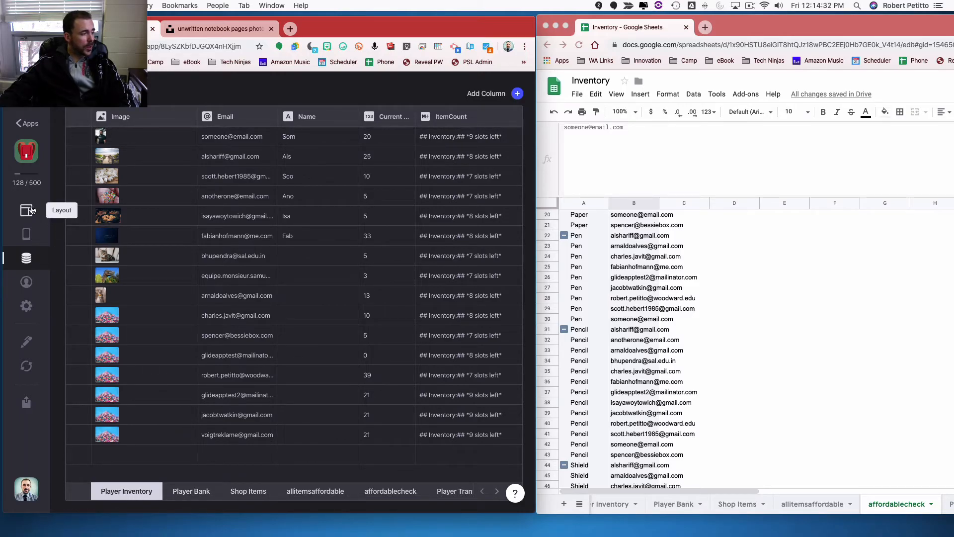
{"action": "left_click", "coordinate": [26, 209]}
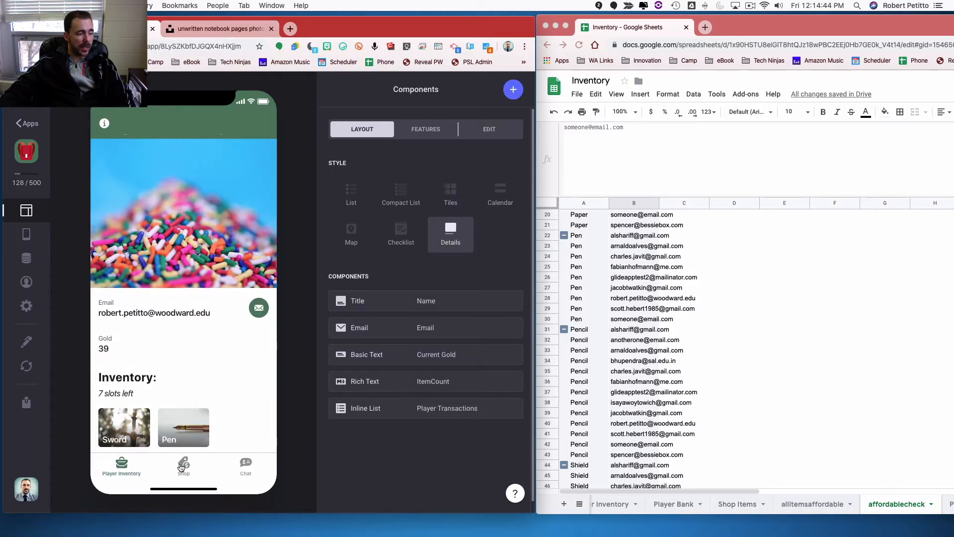
{"action": "mouse_move", "coordinate": [236, 465]}
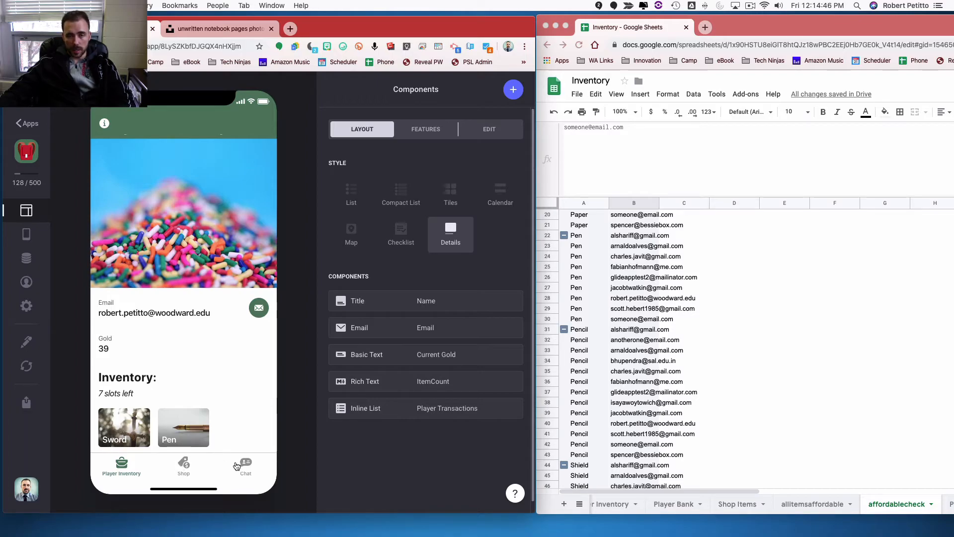
Buy an Armor from the Shop by submitting its purchase form.
{"action": "left_click", "coordinate": [183, 465]}
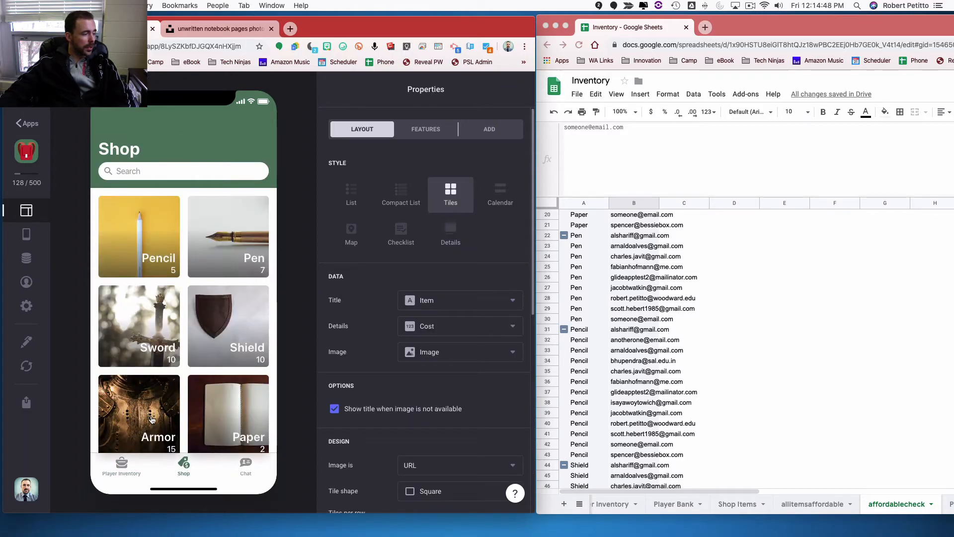
{"action": "left_click", "coordinate": [140, 414]}
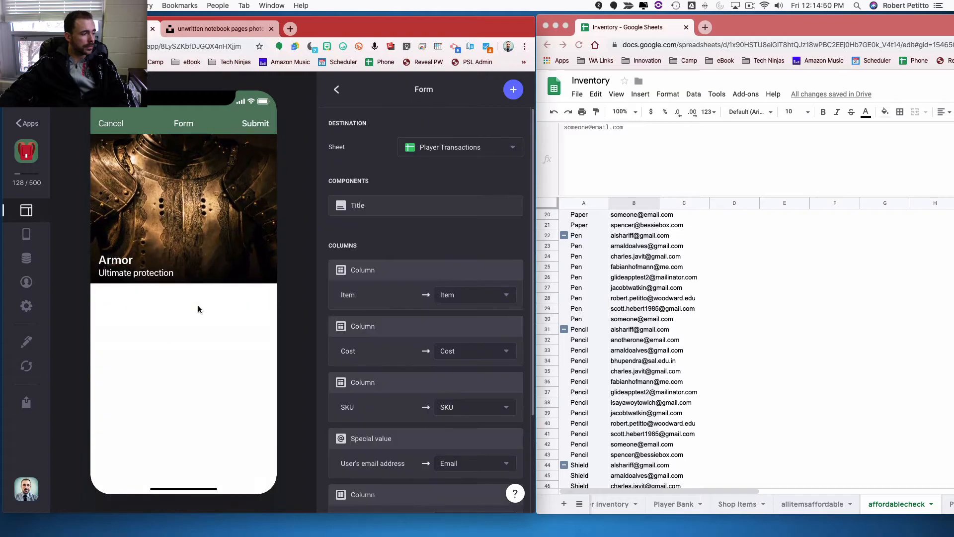
{"action": "left_click", "coordinate": [256, 123]}
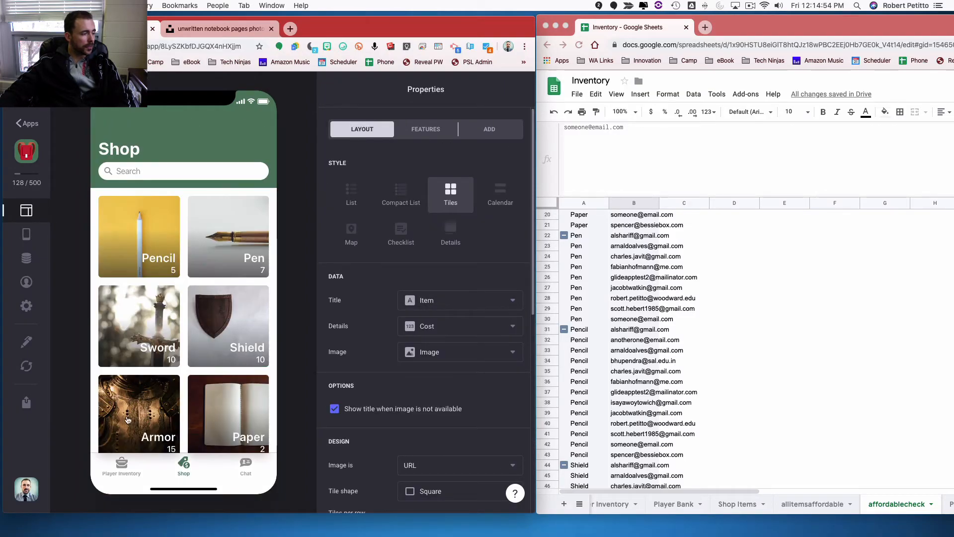
Buy Armor again so it shows 98 remaining and 'Not enough funds', then return to the Shop list.
{"action": "left_click", "coordinate": [139, 413]}
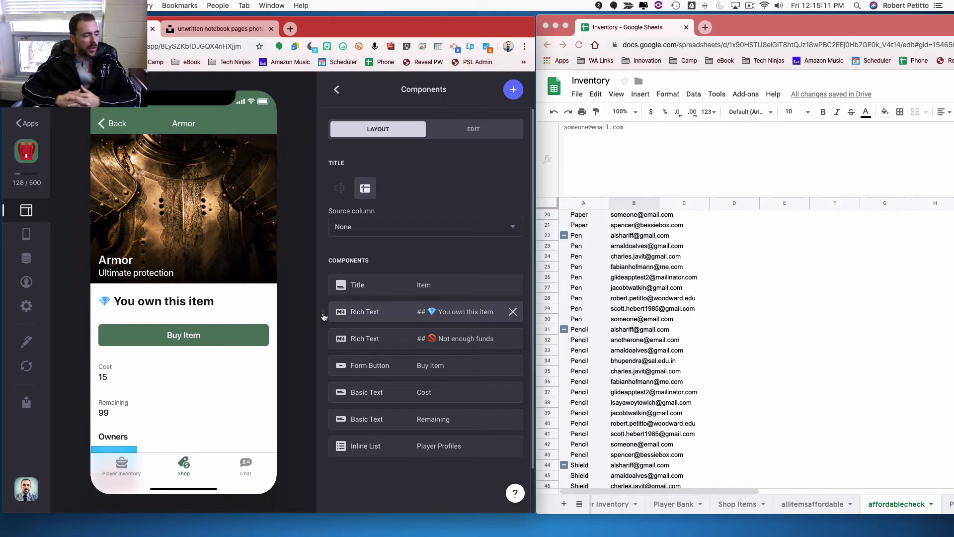
{"action": "left_click", "coordinate": [183, 335]}
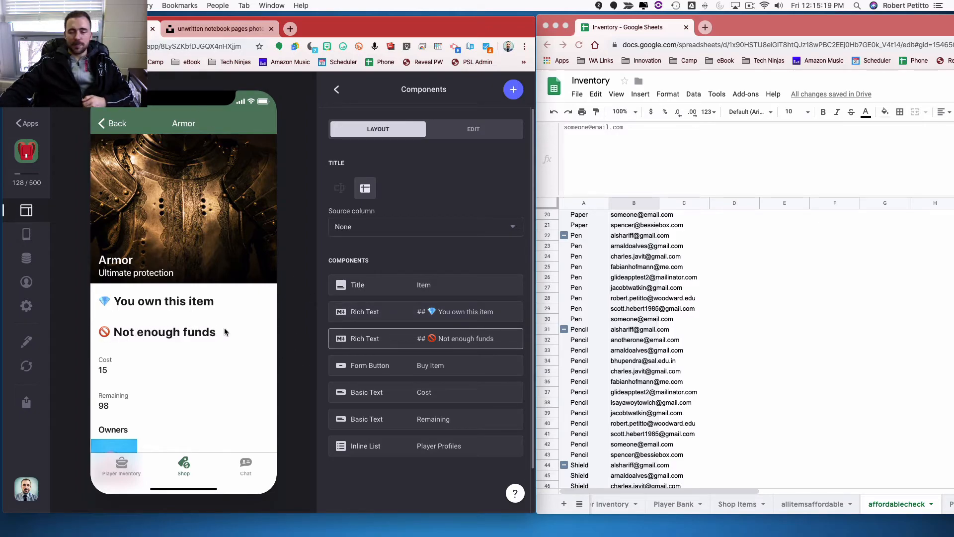
{"action": "mouse_move", "coordinate": [820, 313]}
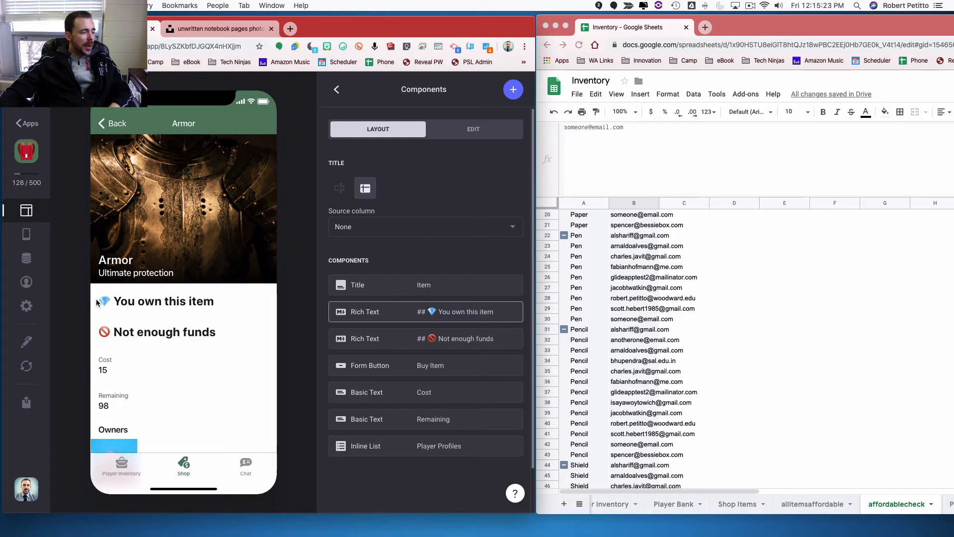
{"action": "left_click", "coordinate": [424, 338]}
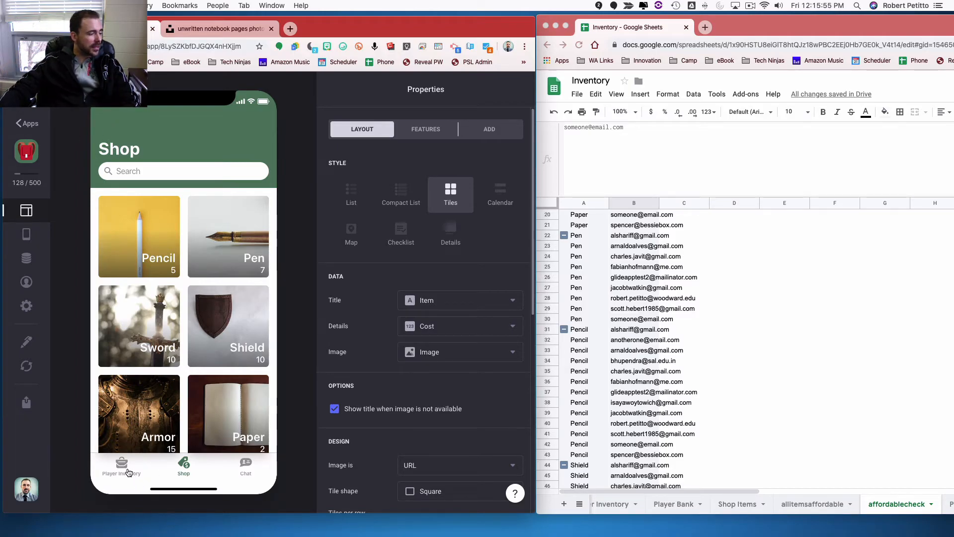
Buy the Pencil from the Shop, dropping Player Inventory gold to -6 with 8 slots left.
{"action": "left_click", "coordinate": [121, 465]}
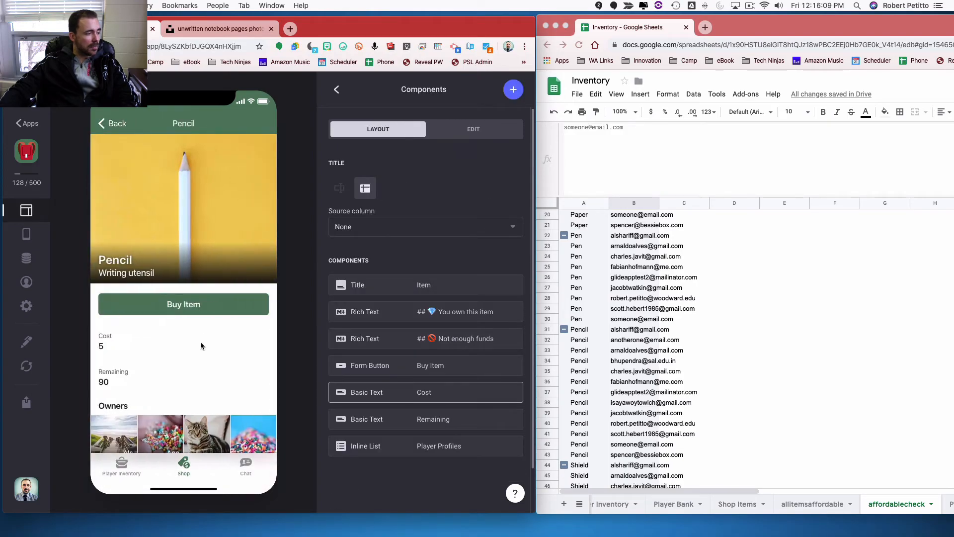
{"action": "left_click", "coordinate": [183, 304]}
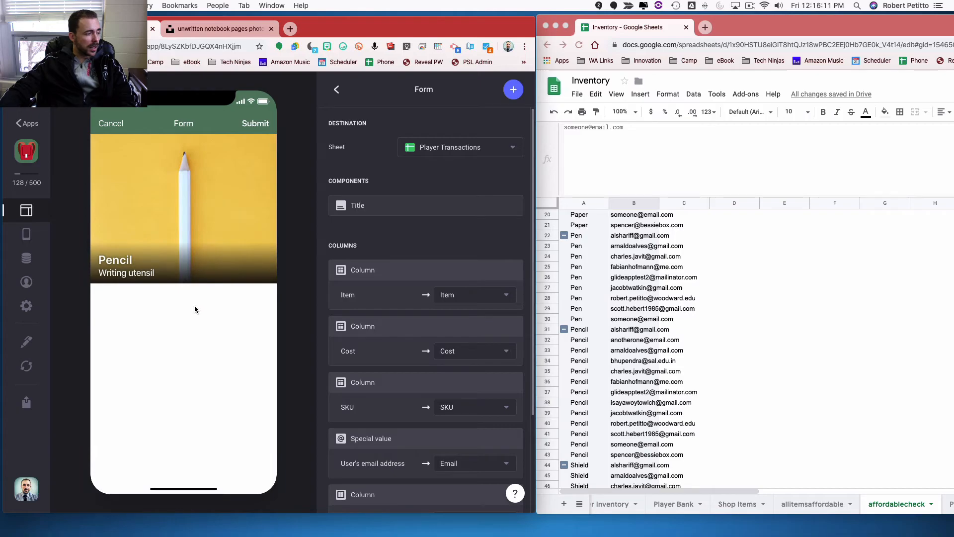
{"action": "left_click", "coordinate": [183, 304]}
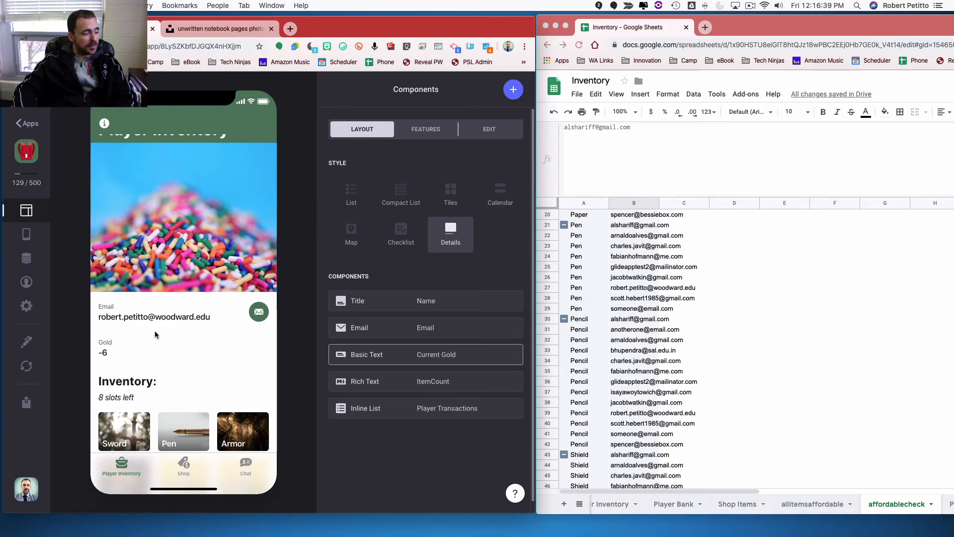
{"action": "mouse_move", "coordinate": [207, 350]}
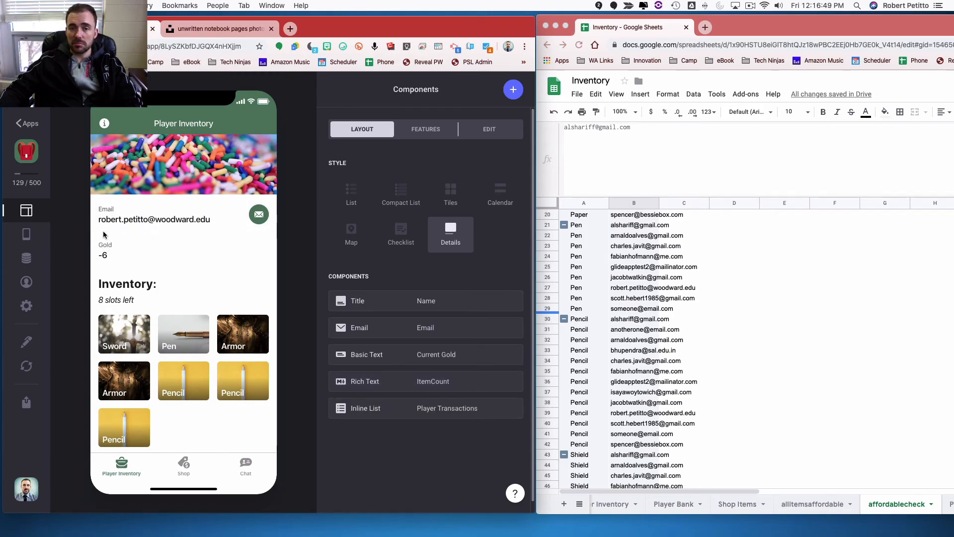
{"action": "left_click", "coordinate": [424, 408]}
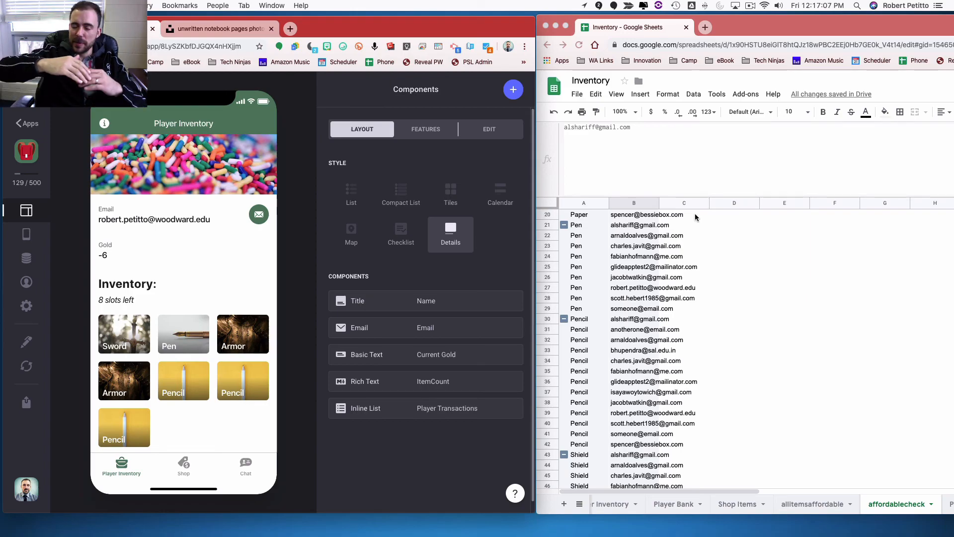
{"action": "scroll", "scroll_direction": "down", "scroll_amount": 3}
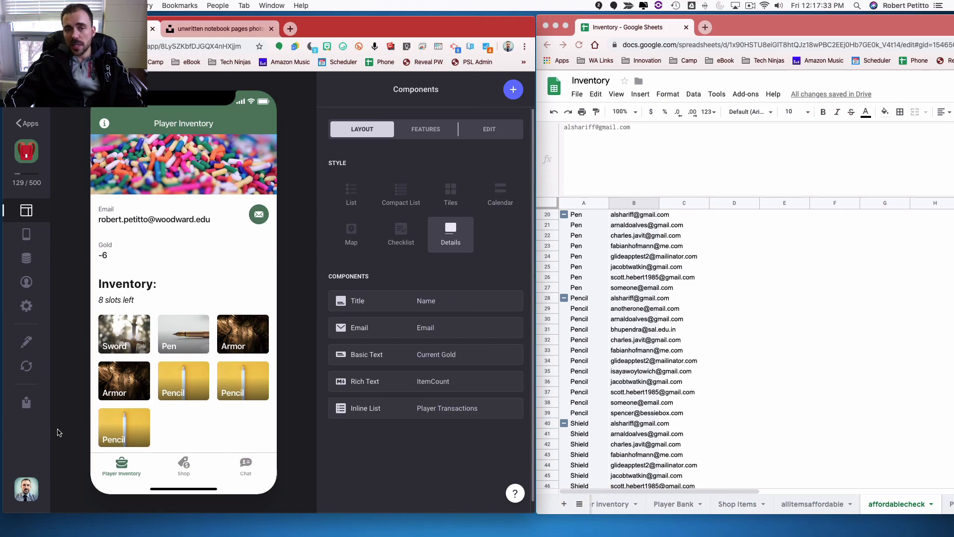
{"action": "left_click", "coordinate": [426, 408]}
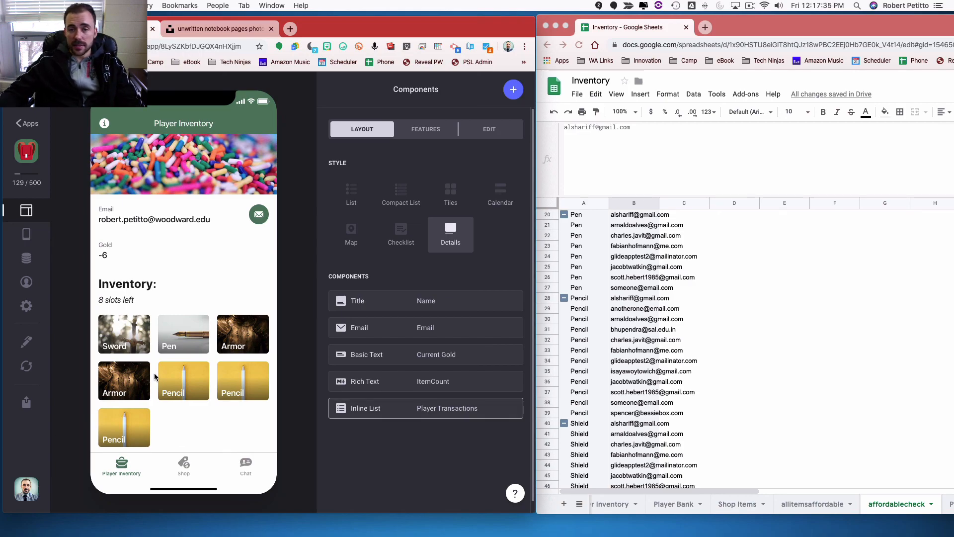